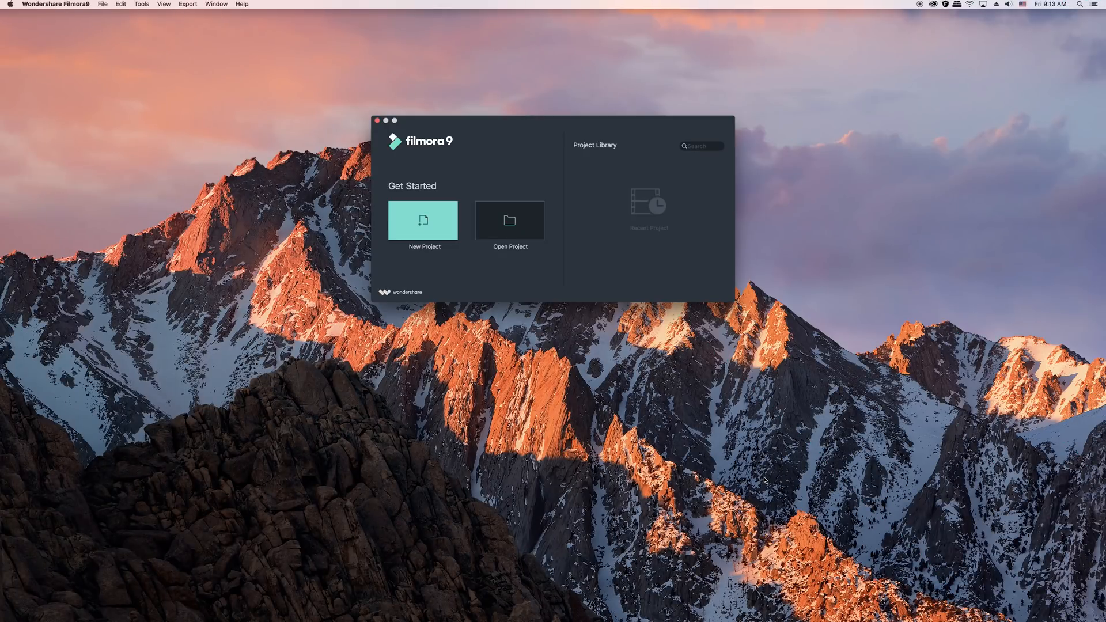
pyautogui.moveTo(747, 470)
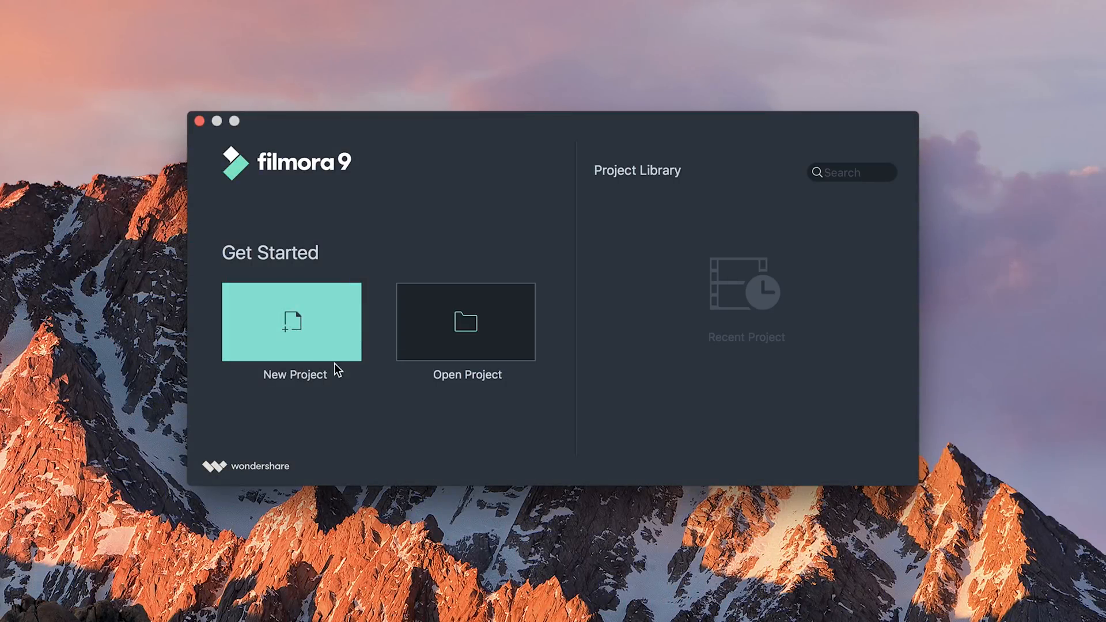
# Start a new blank project from the Filmora9 welcome window.
pyautogui.click(292, 321)
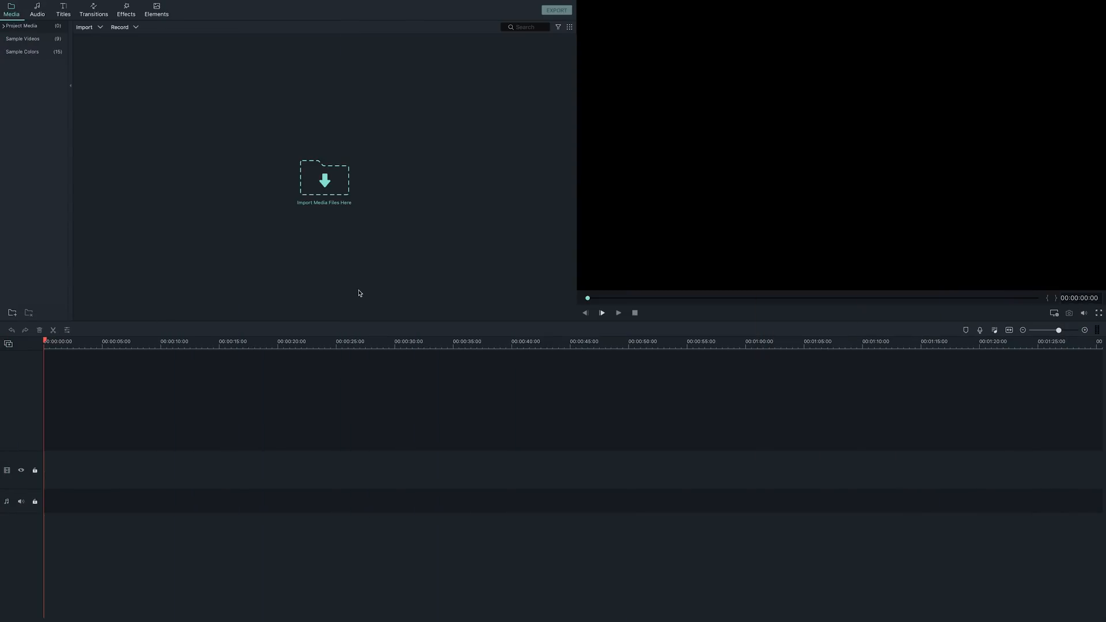
pyautogui.moveTo(326, 195)
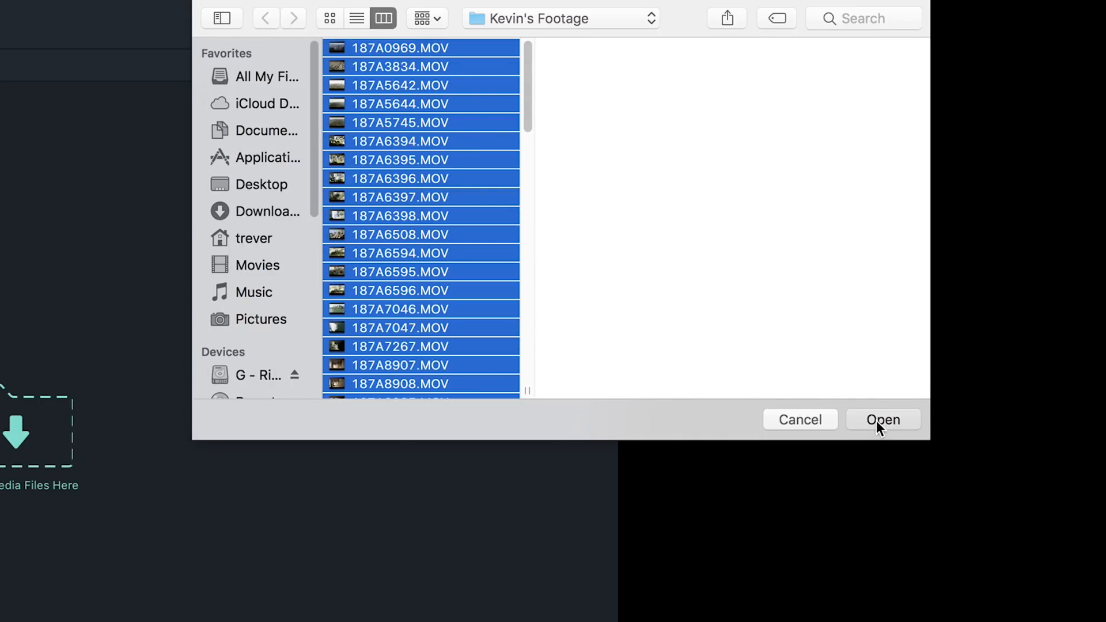
# Import all the selected .MOV footage clips into the media library.
pyautogui.click(882, 419)
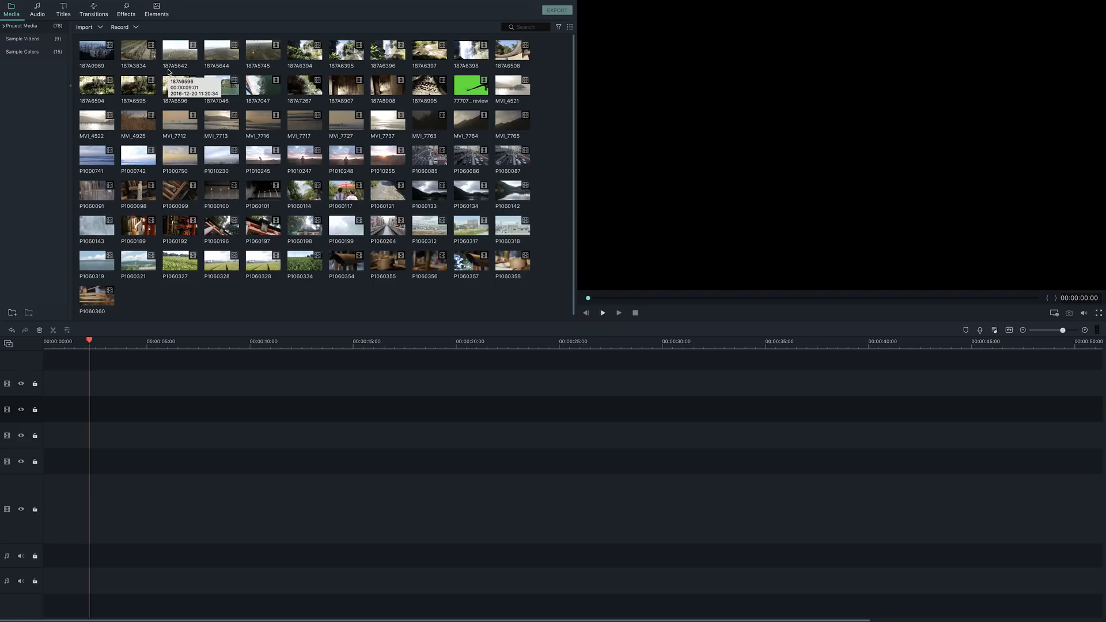
pyautogui.moveTo(205, 70)
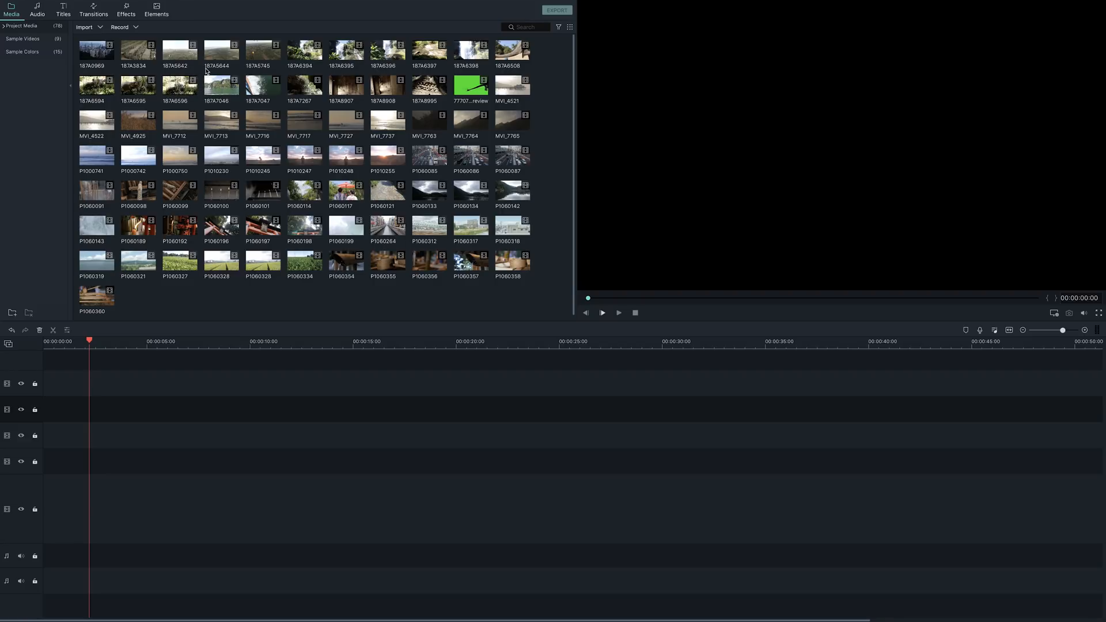
# Preview grass clip MVI_4925 and add its trimmed portion to the timeline.
pyautogui.click(387, 154)
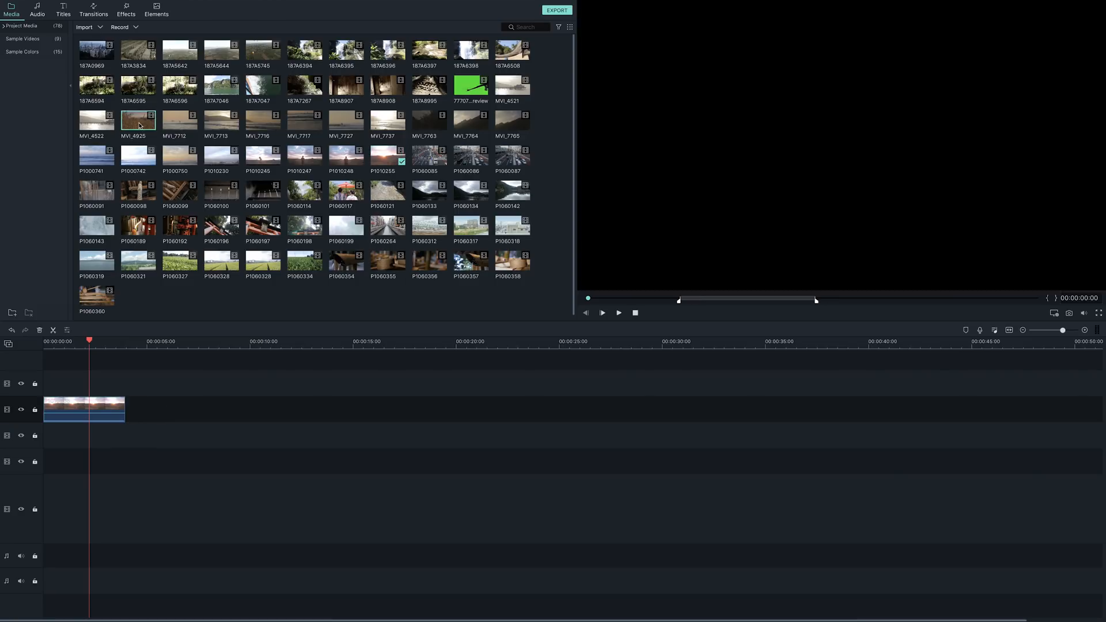
pyautogui.click(602, 312)
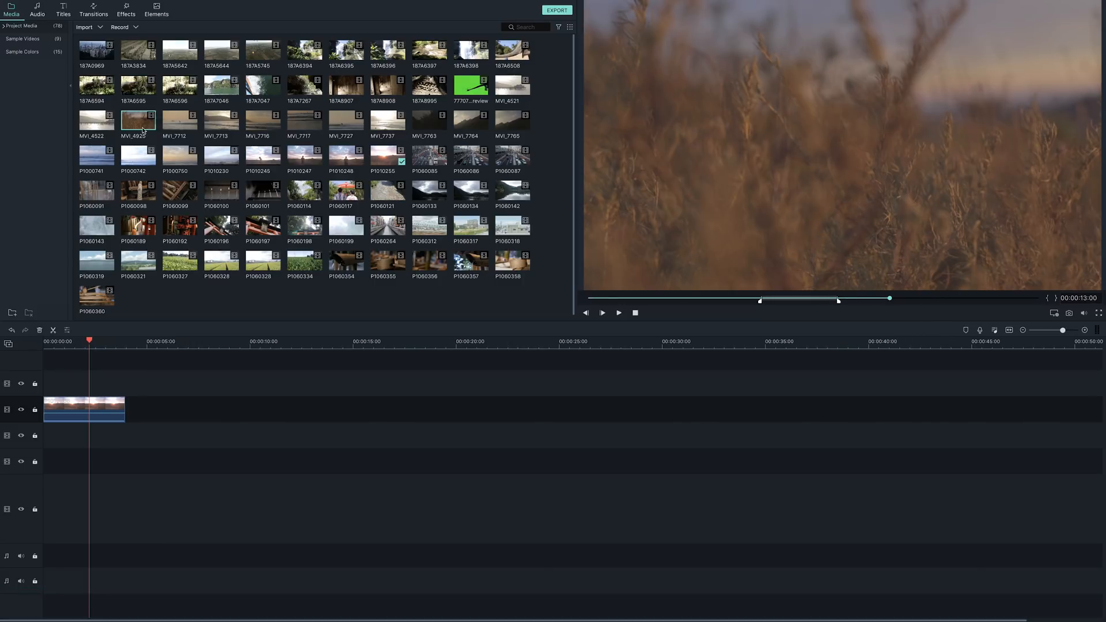
pyautogui.moveTo(138, 119); pyautogui.dragTo(146, 435)
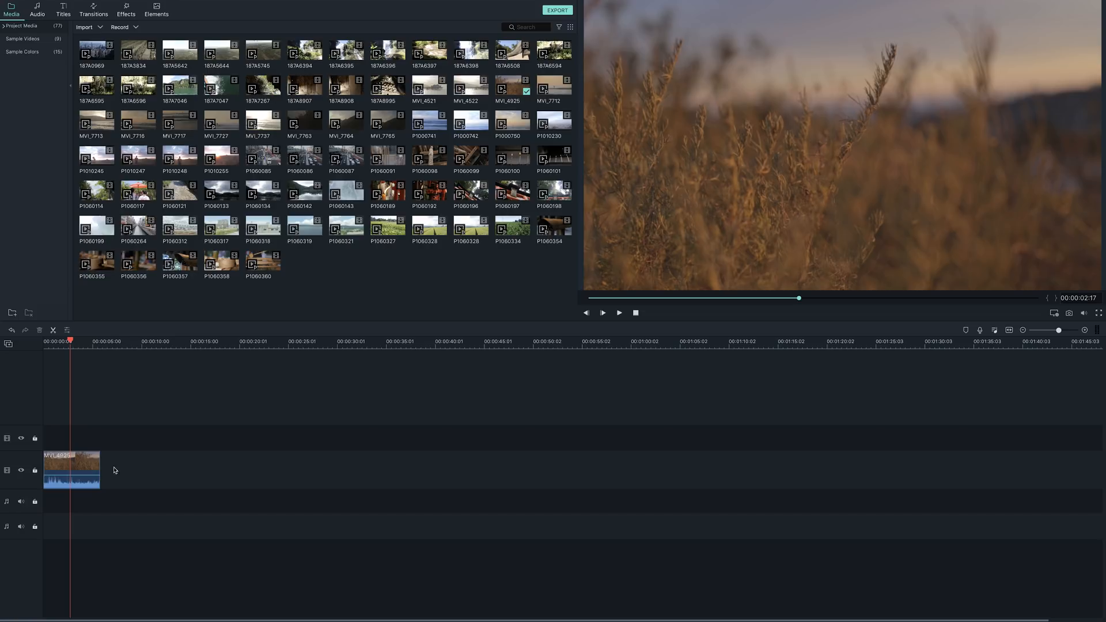
pyautogui.moveTo(162, 470)
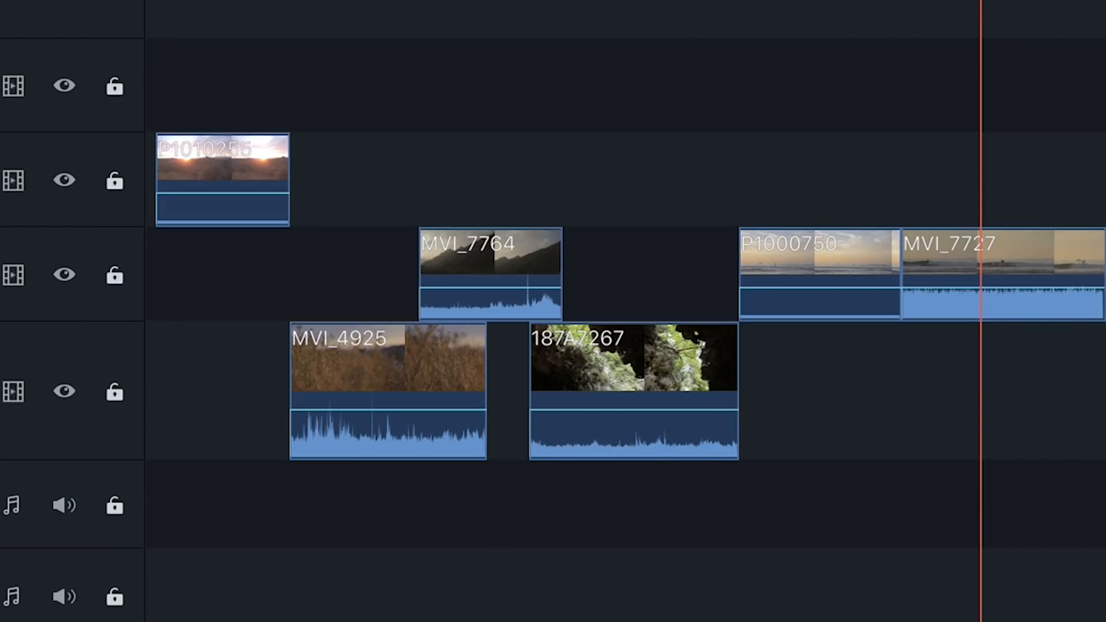
# Stack more clips on separate tracks and add Cinema 21:9 and Lens Flare 1 effects above them.
pyautogui.click(64, 275)
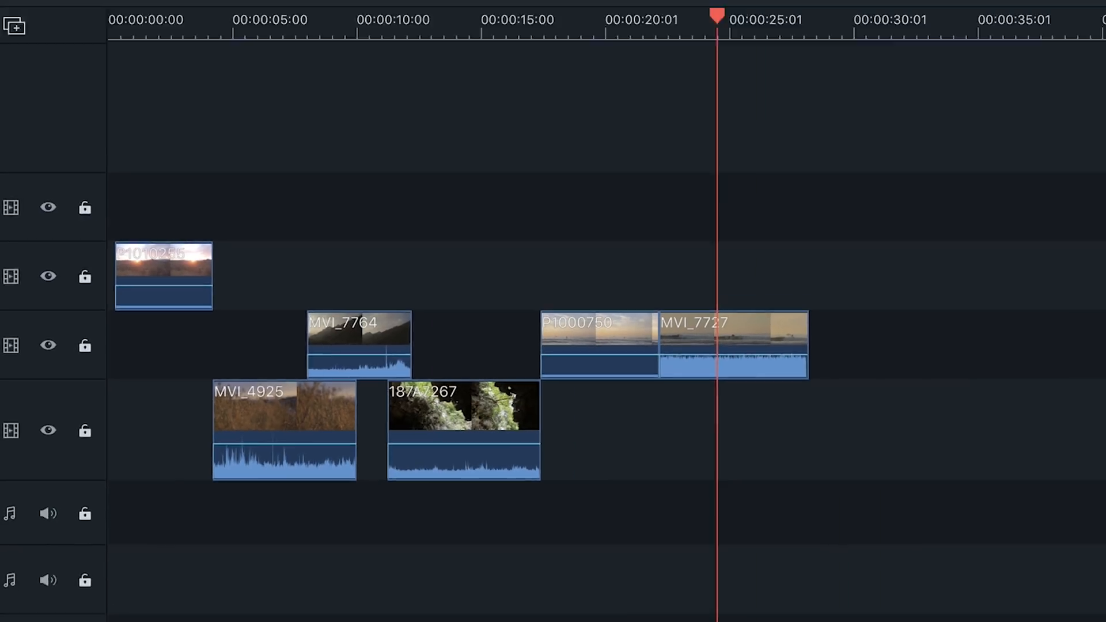
pyautogui.click(126, 14)
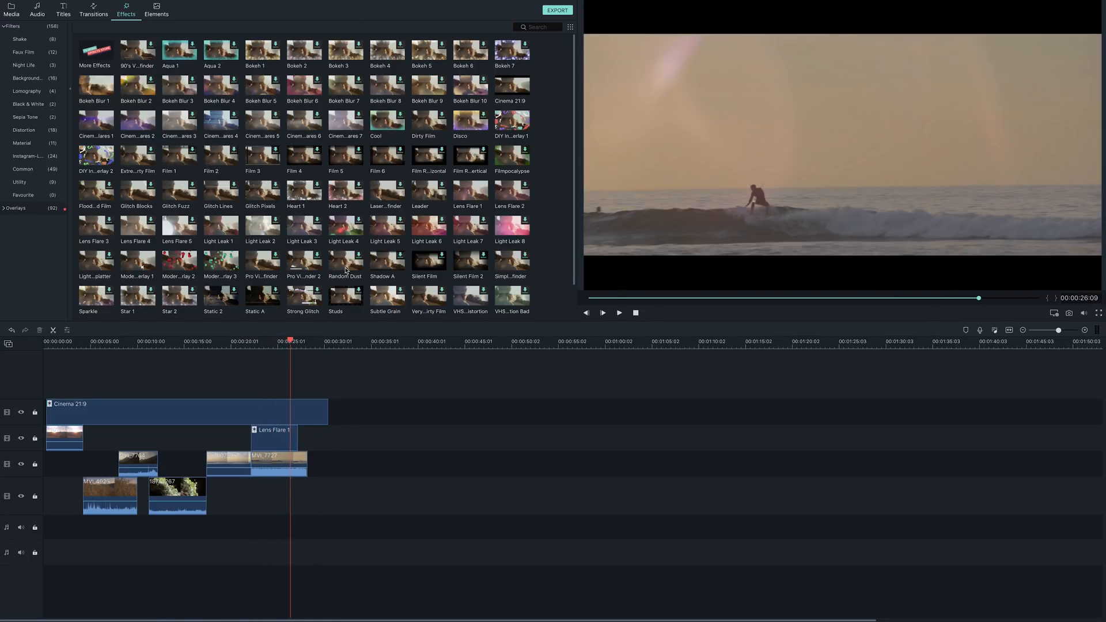
pyautogui.click(93, 10)
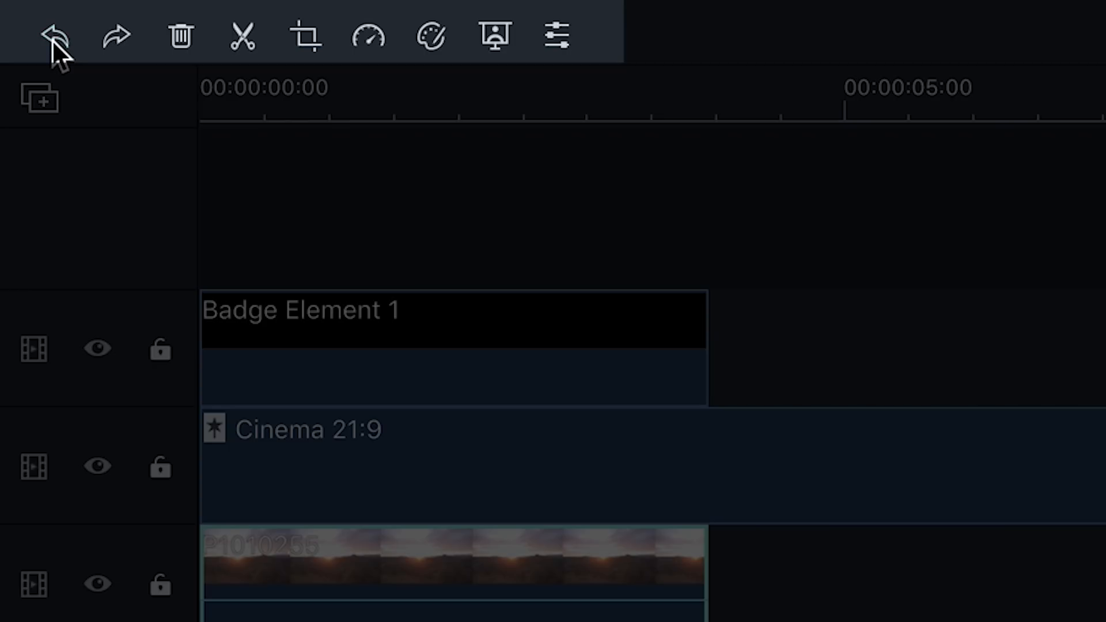
pyautogui.moveTo(126, 46)
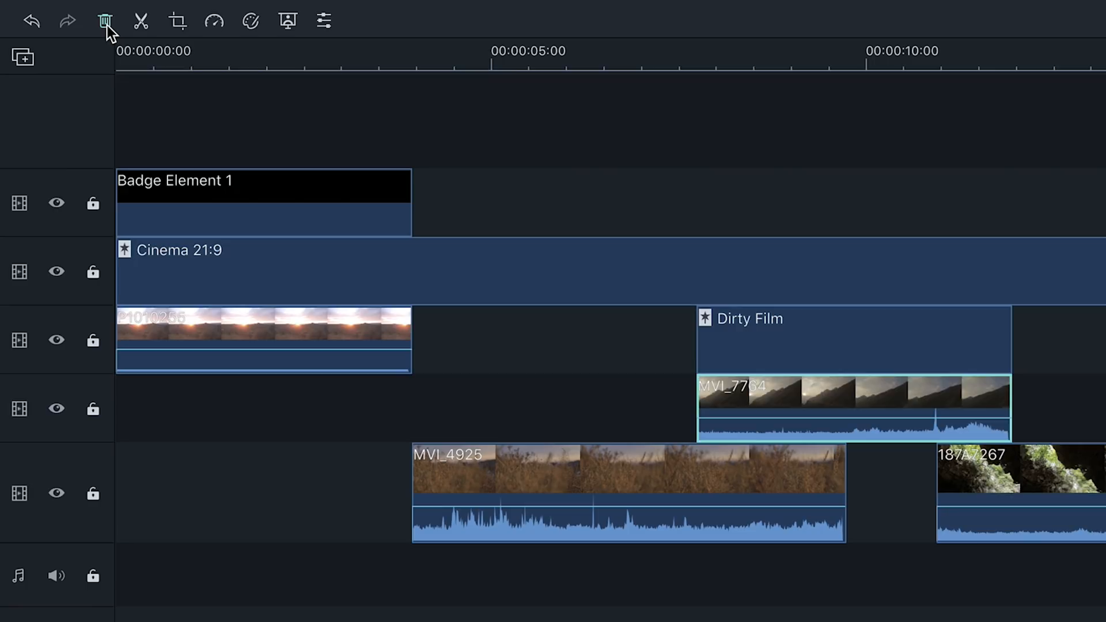
# Delete the MVI_7764 clip and the Dirty Film filter from the timeline.
pyautogui.click(104, 21)
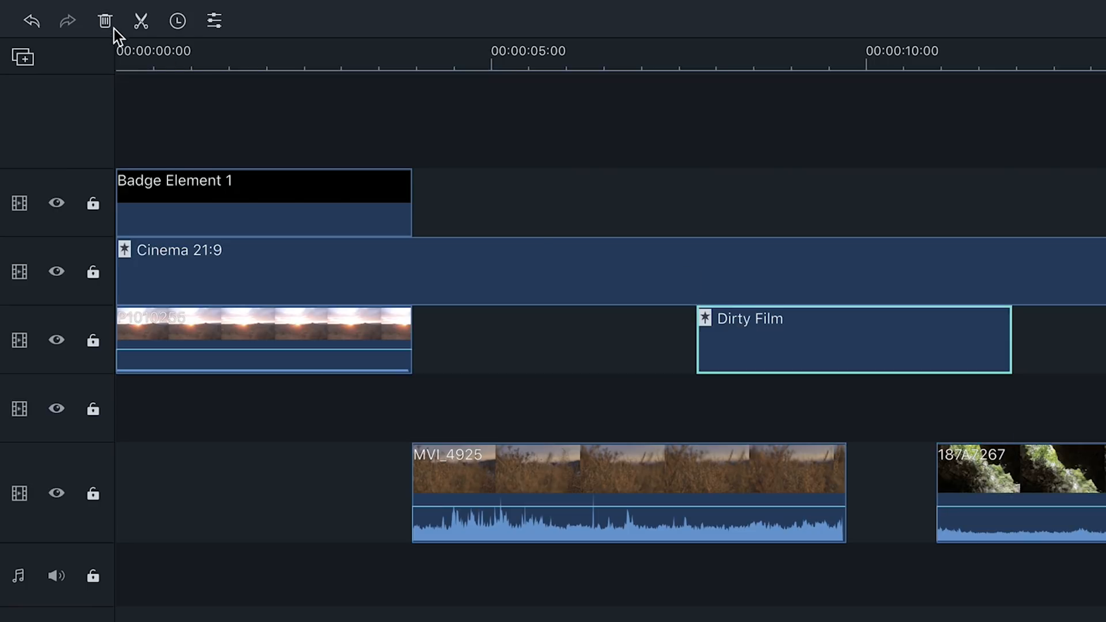
pyautogui.click(105, 21)
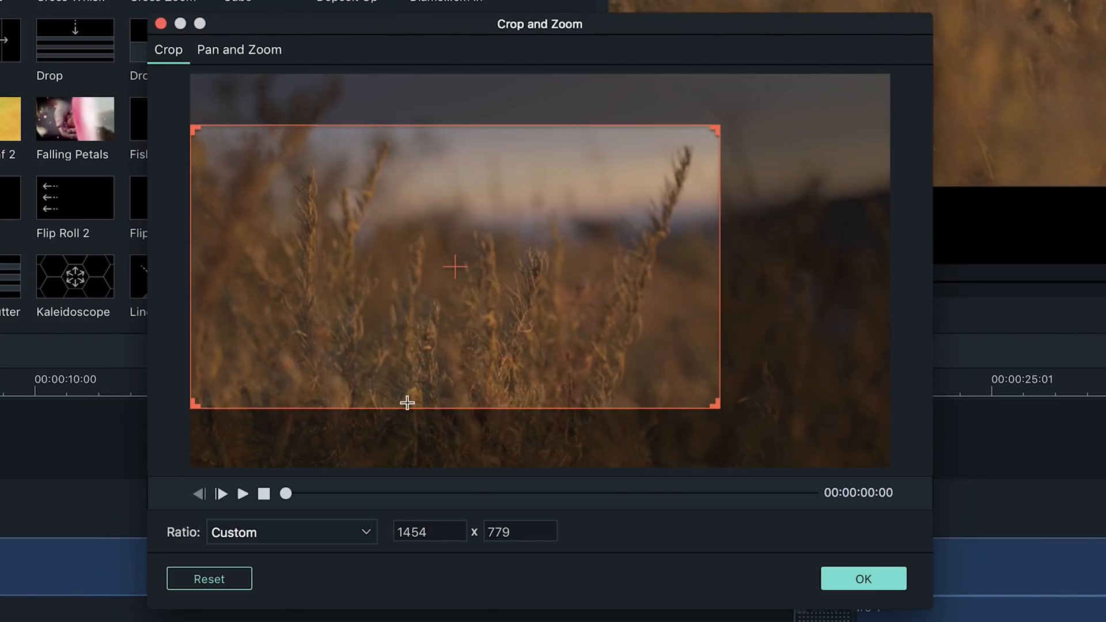
# Set a pan-and-zoom move ending on the paddleboarder and preview it.
pyautogui.click(238, 50)
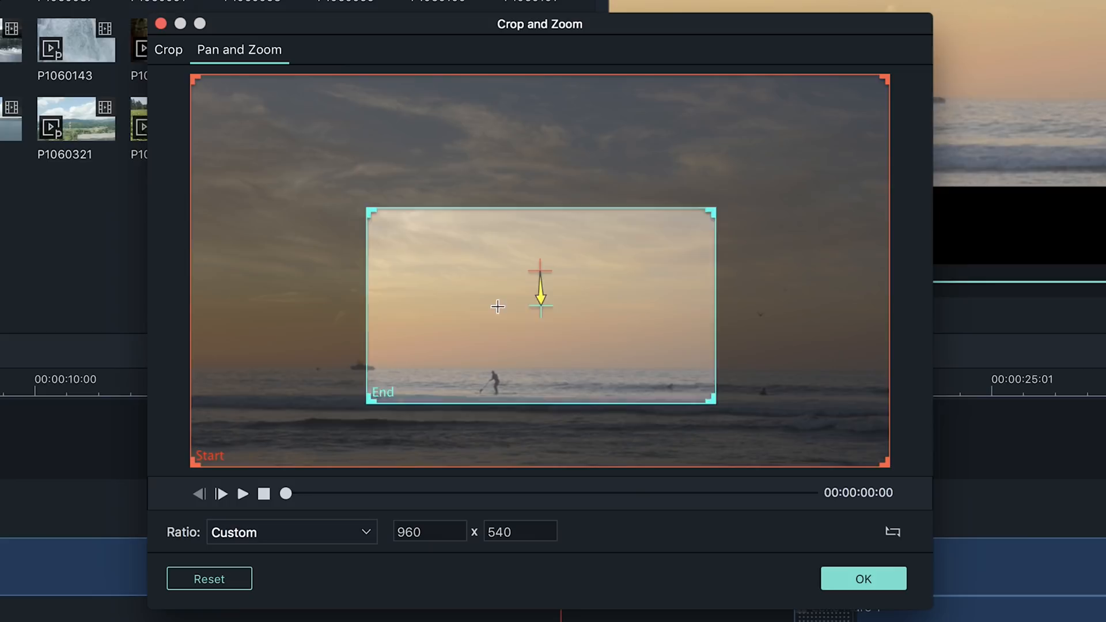
pyautogui.moveTo(540, 306); pyautogui.dragTo(421, 338)
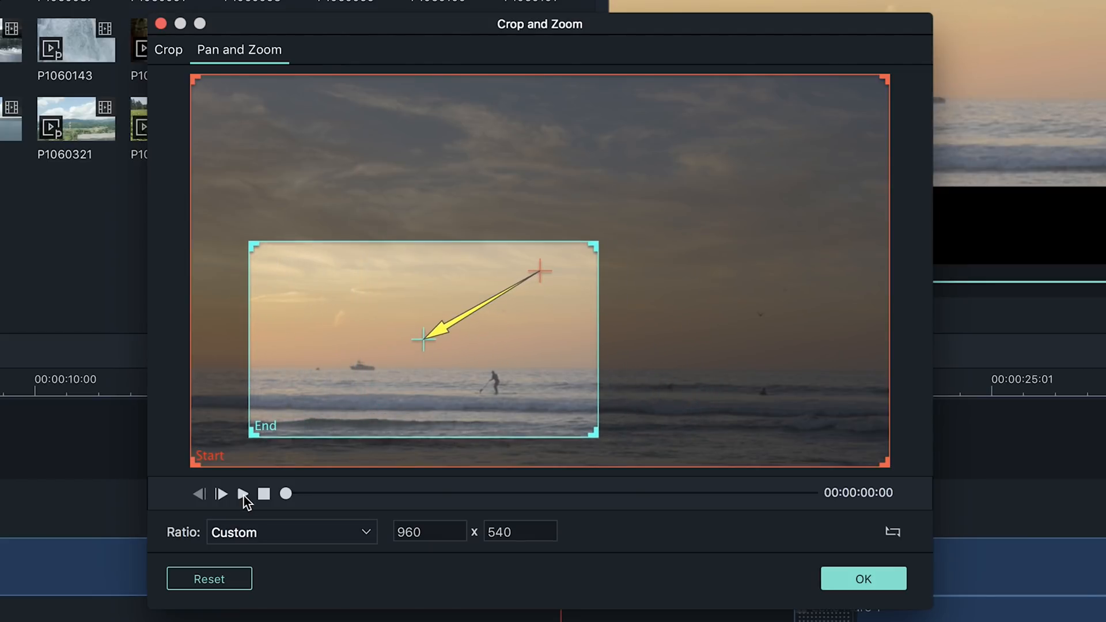
pyautogui.click(241, 494)
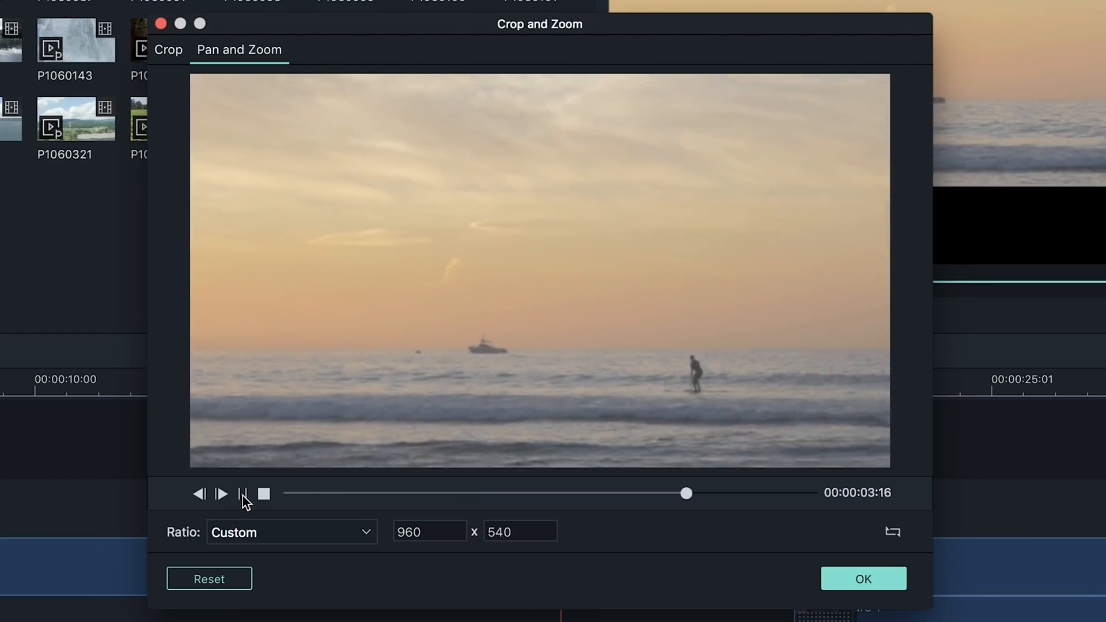
pyautogui.click(863, 578)
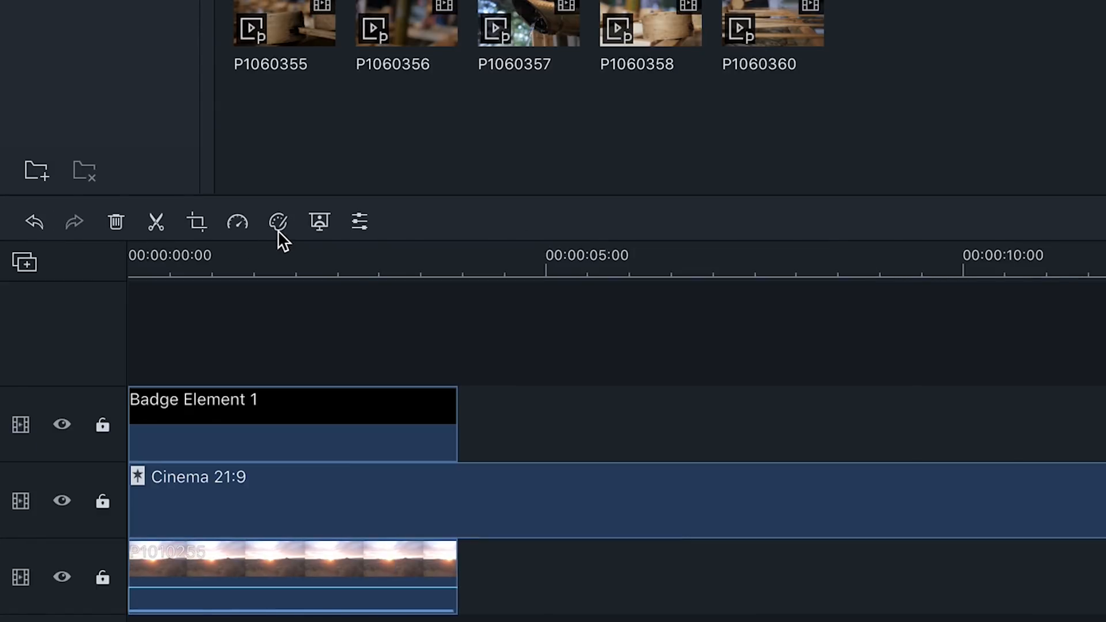
# Bring the face-paint clip into Advanced Color Correction and adjust a slider.
pyautogui.click(239, 222)
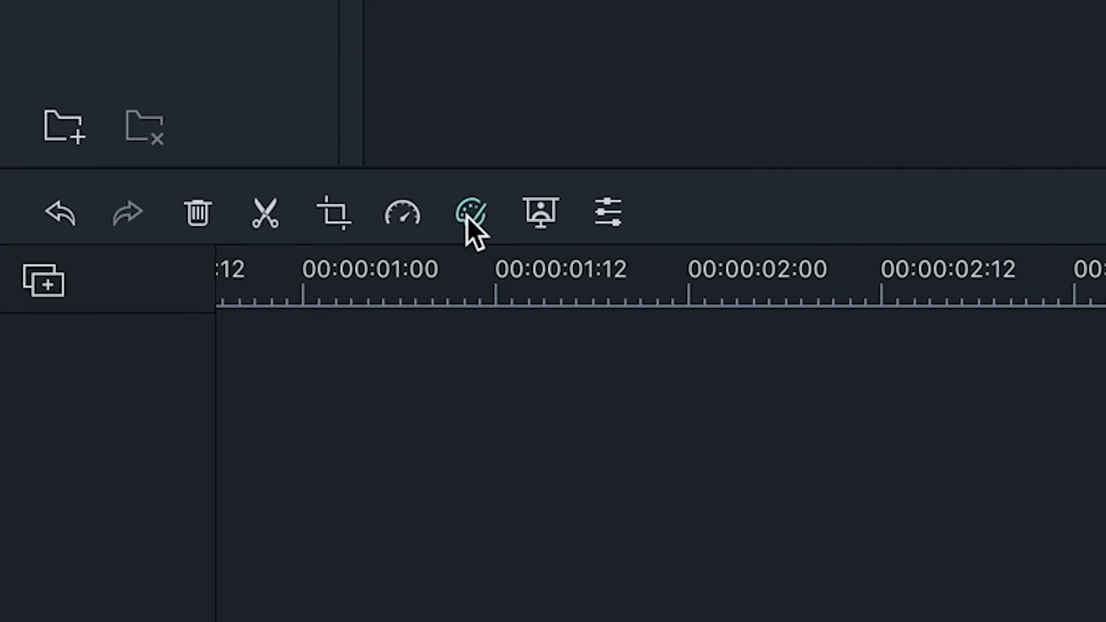
pyautogui.click(469, 214)
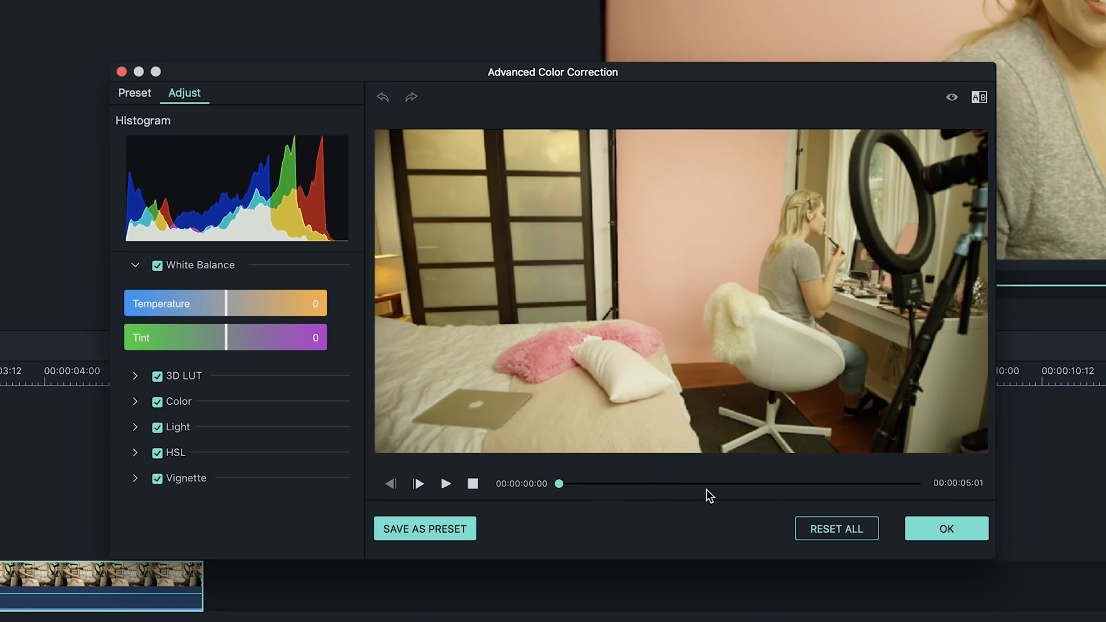
pyautogui.moveTo(560, 482); pyautogui.dragTo(746, 483)
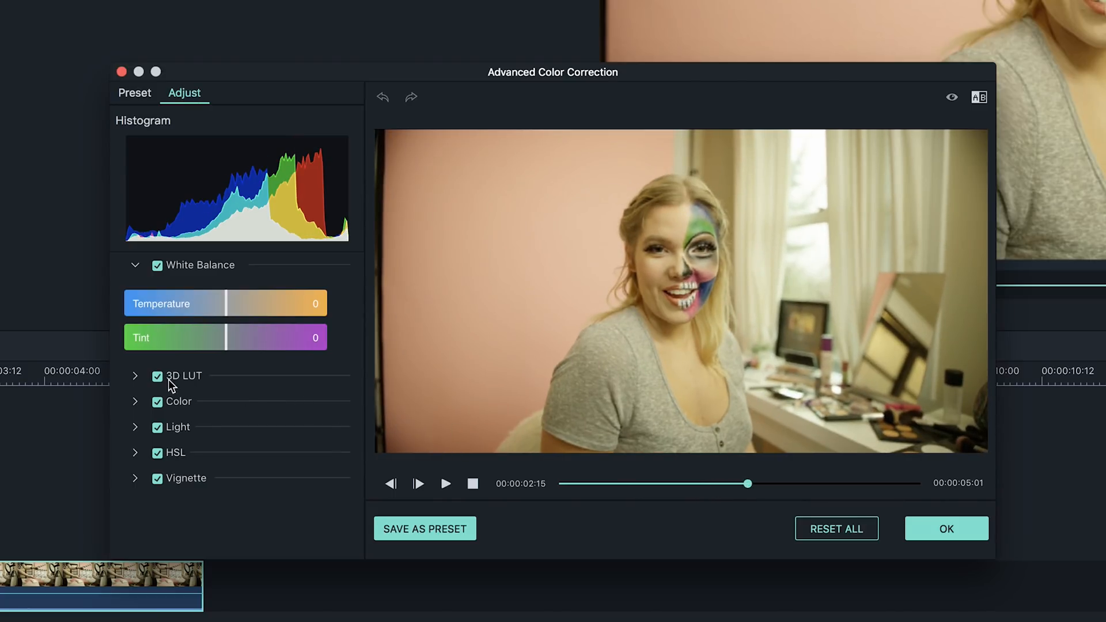
# Try the Walking Dead 3D LUT look, then set the LUT back to None.
pyautogui.click(186, 375)
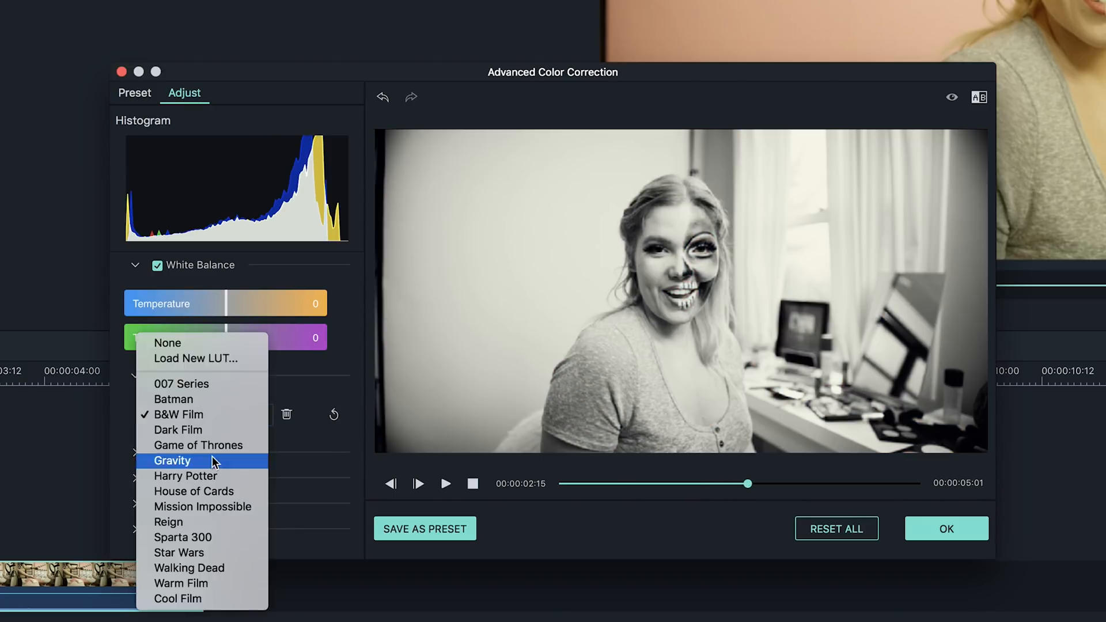
pyautogui.click(189, 414)
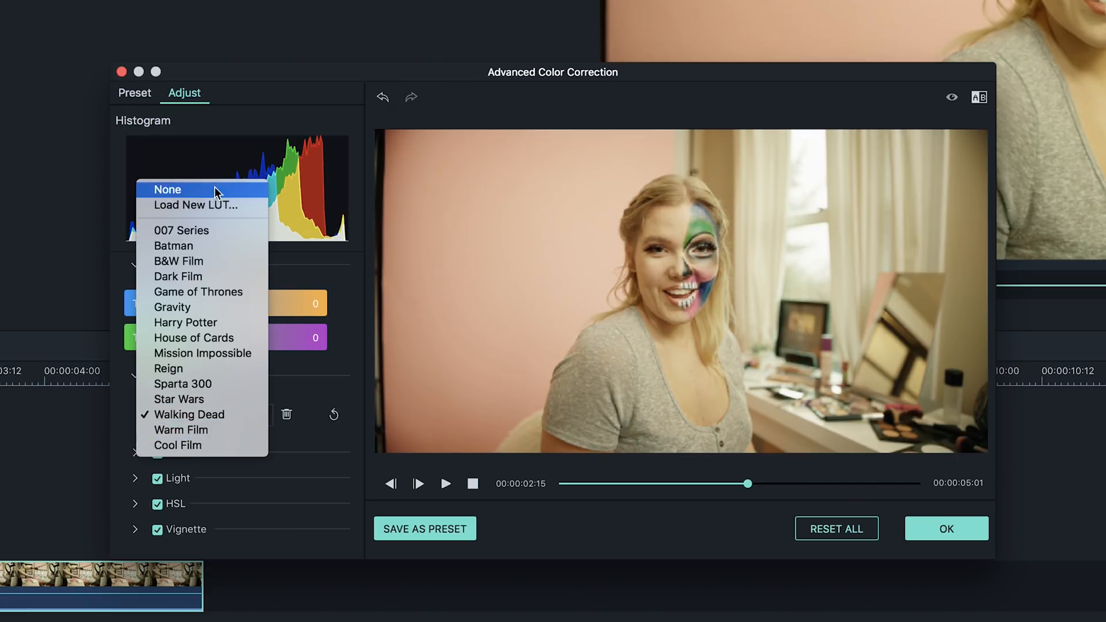
pyautogui.click(167, 189)
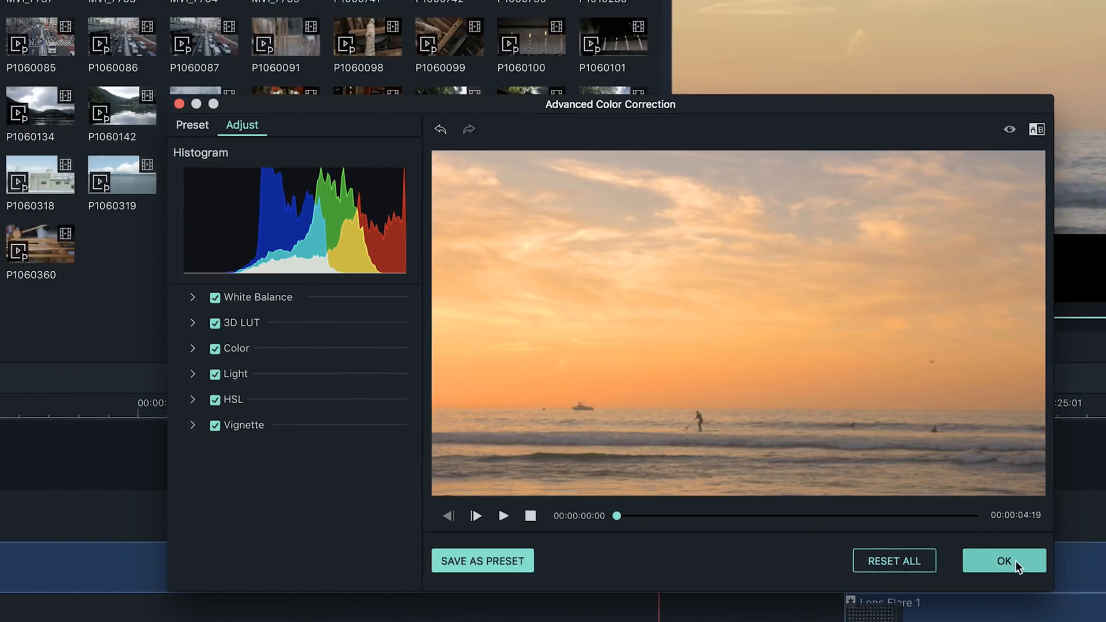
# Confirm the sunset clip's colour correction, show Light Leak overlays, and select the hillside clip.
pyautogui.click(1003, 561)
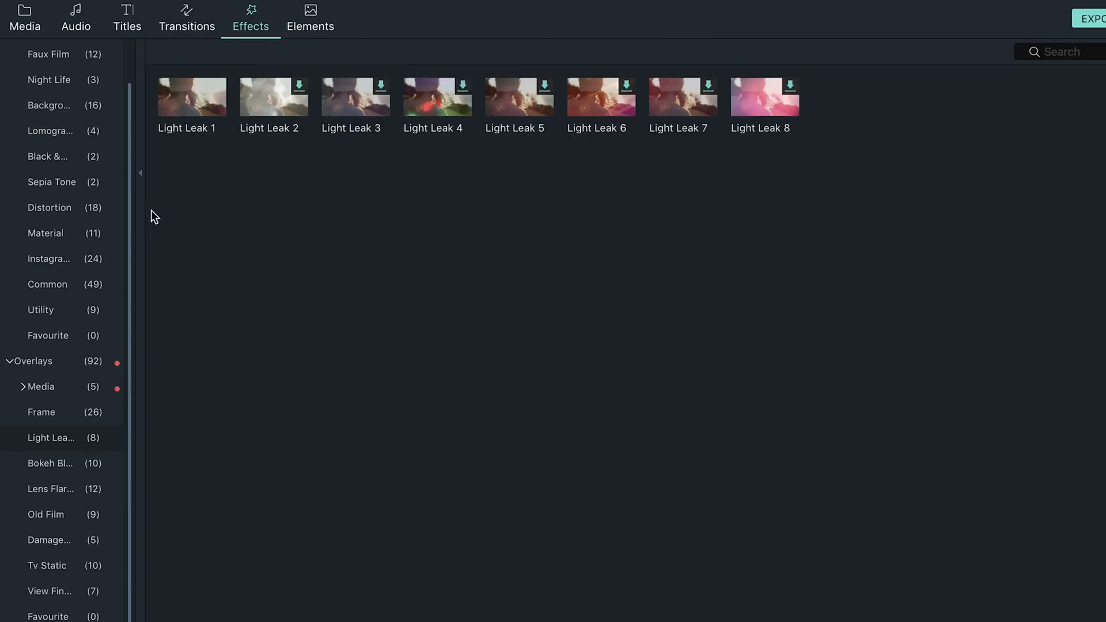
pyautogui.click(192, 97)
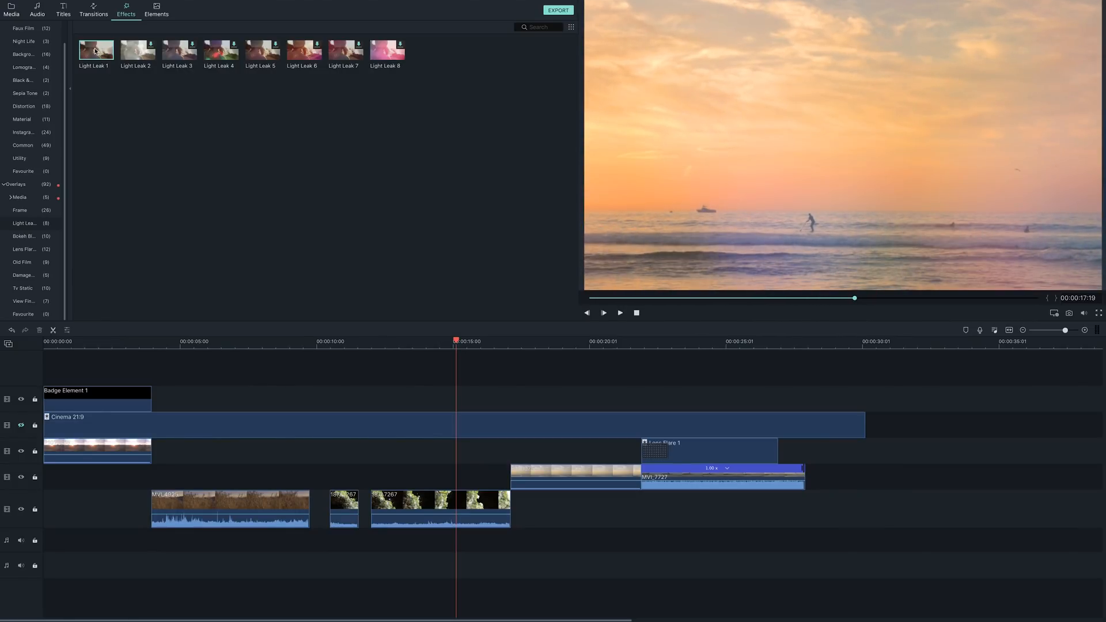
pyautogui.click(438, 504)
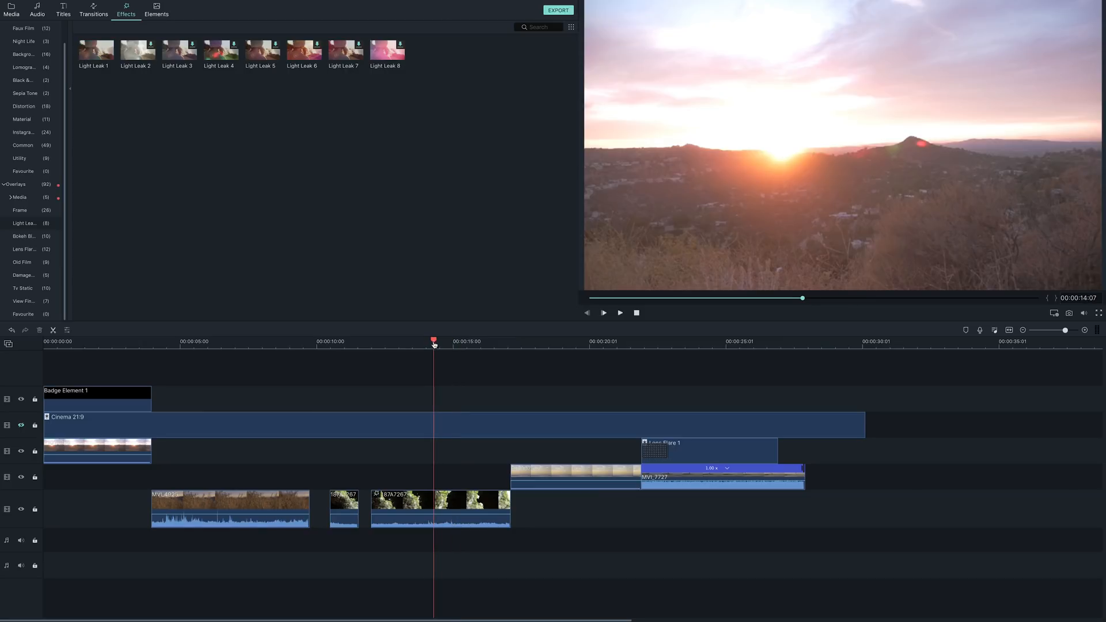
pyautogui.click(441, 508)
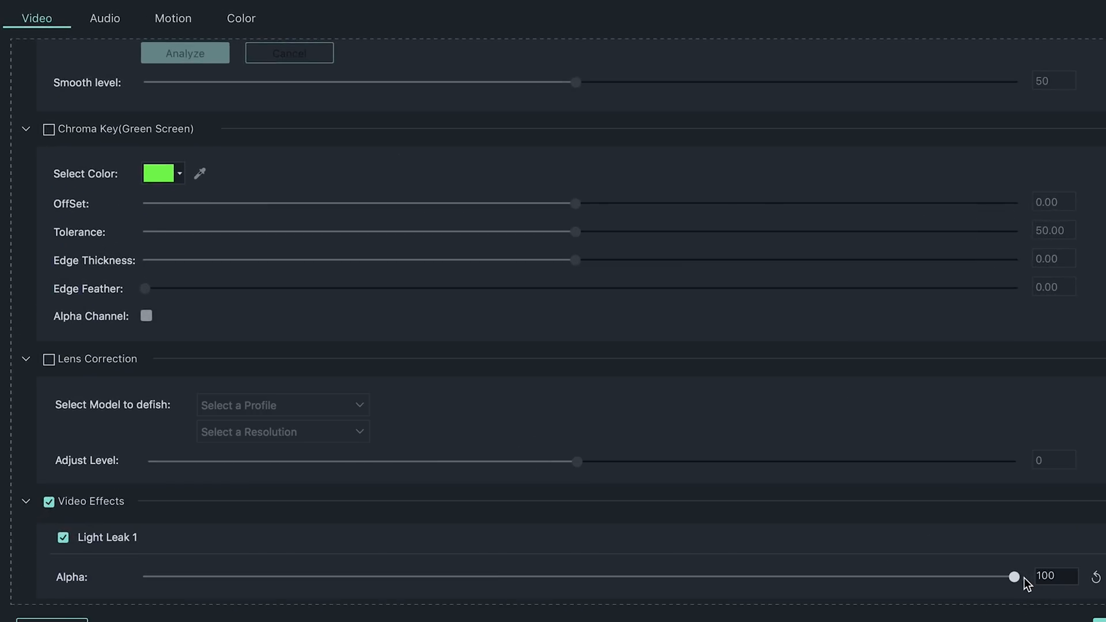
# Lower the Light Leak 1 alpha from 100 to about 46.
pyautogui.moveTo(1014, 576); pyautogui.dragTo(603, 576)
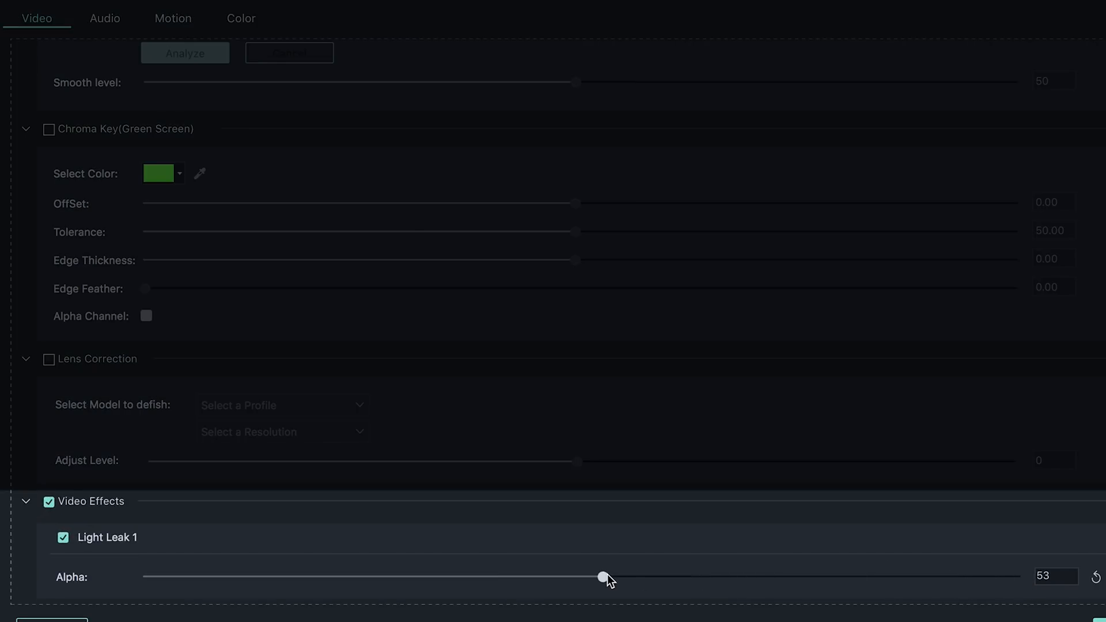
pyautogui.moveTo(605, 576); pyautogui.dragTo(541, 576)
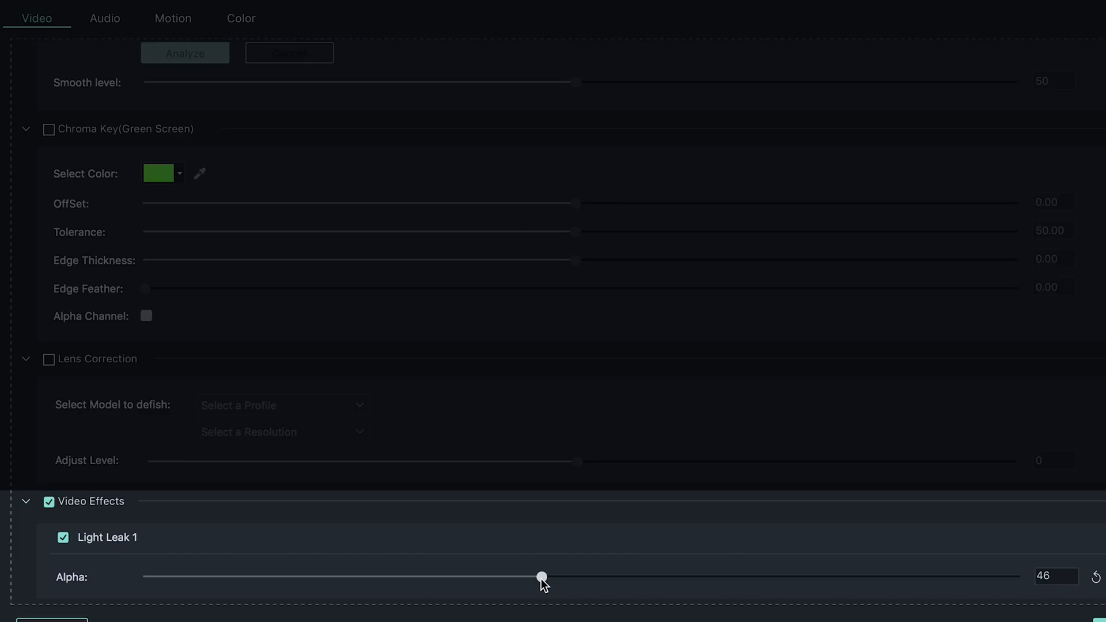
pyautogui.moveTo(541, 577); pyautogui.dragTo(401, 577)
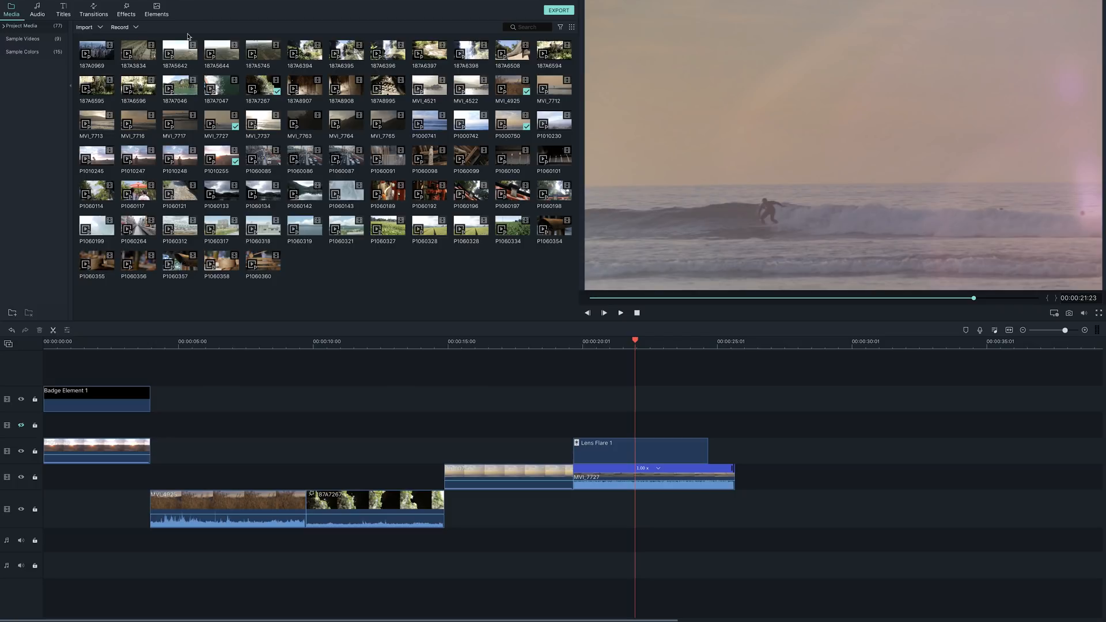
# Place a Fade transition between the first two clips on the lower video track.
pyautogui.click(92, 9)
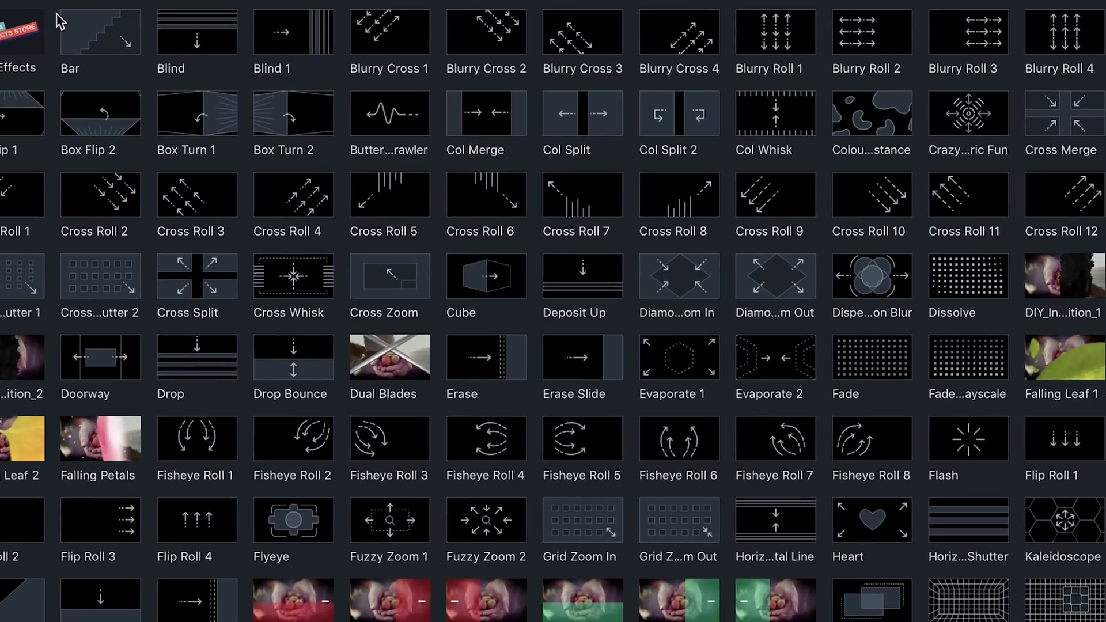
pyautogui.moveTo(205, 507)
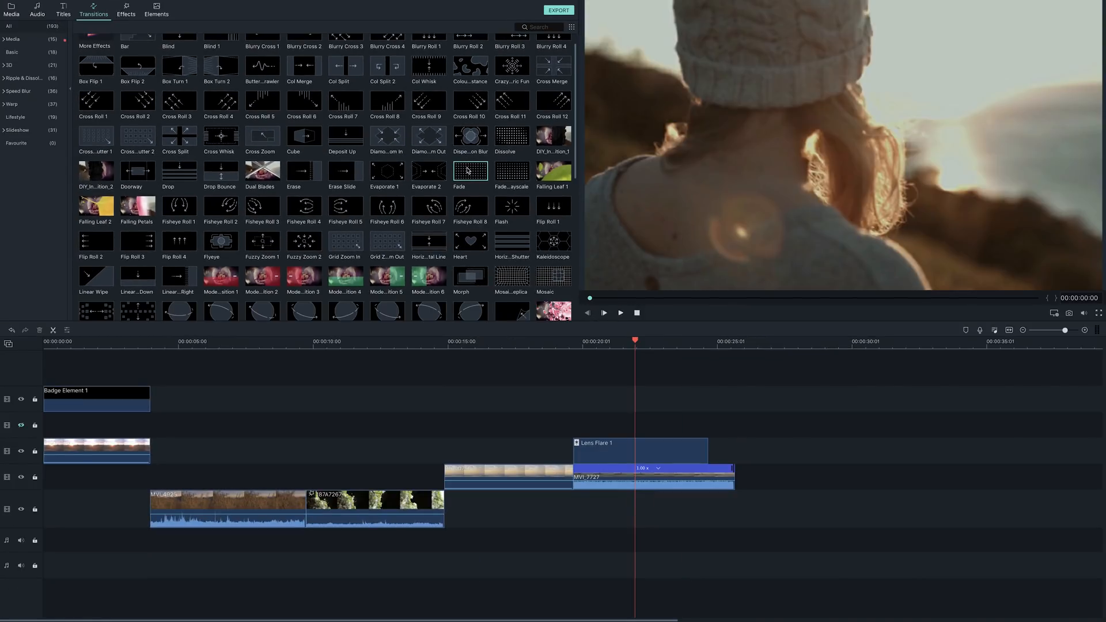
pyautogui.click(602, 312)
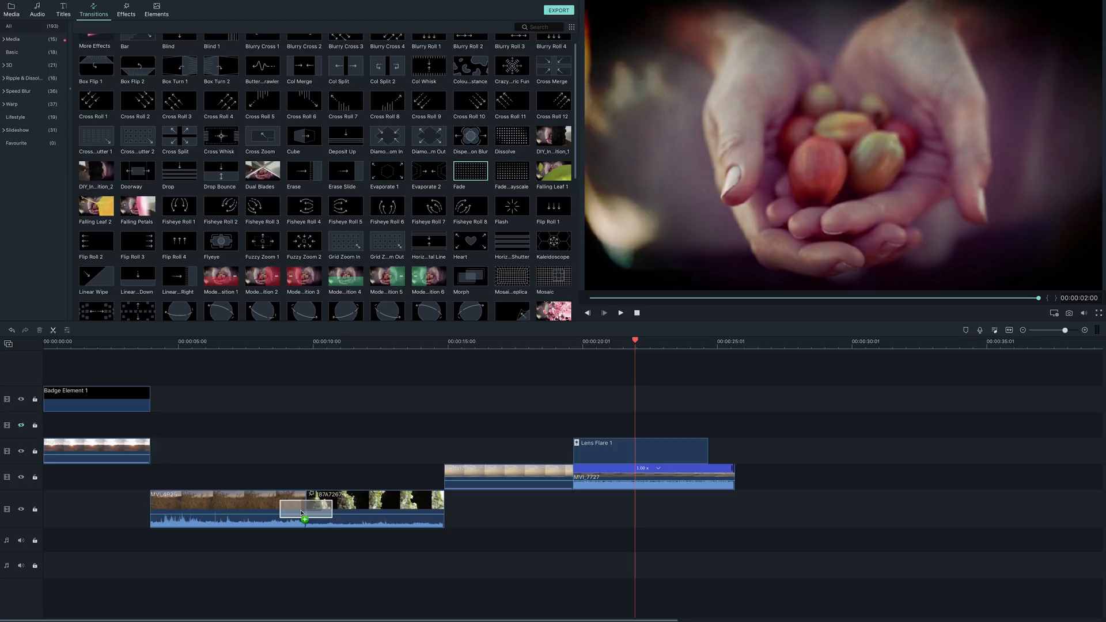
pyautogui.click(11, 10)
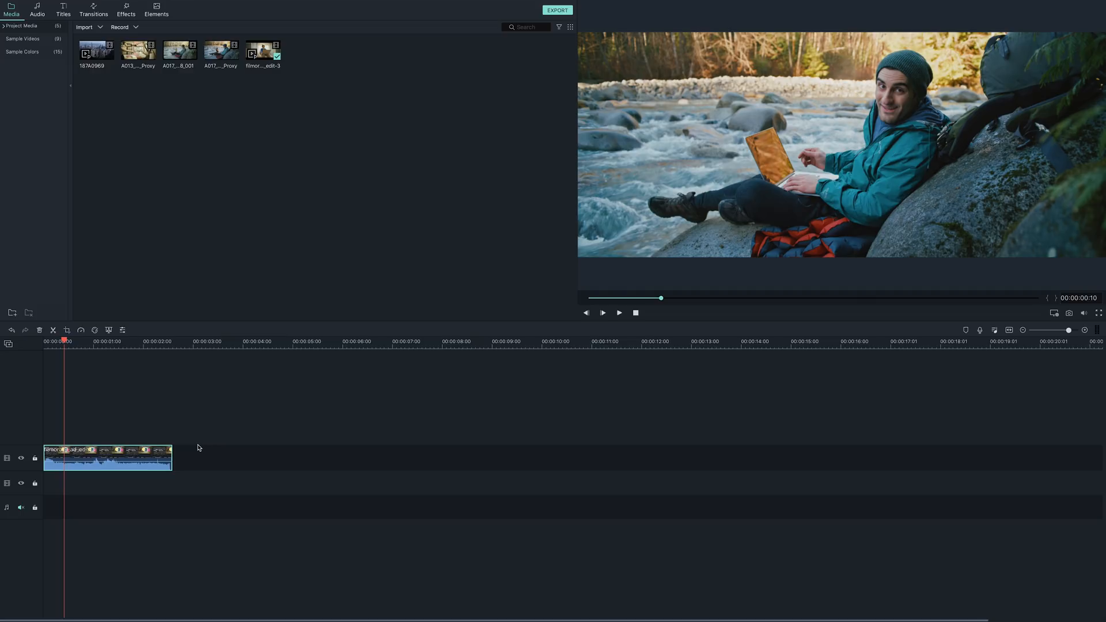
pyautogui.moveTo(197, 485)
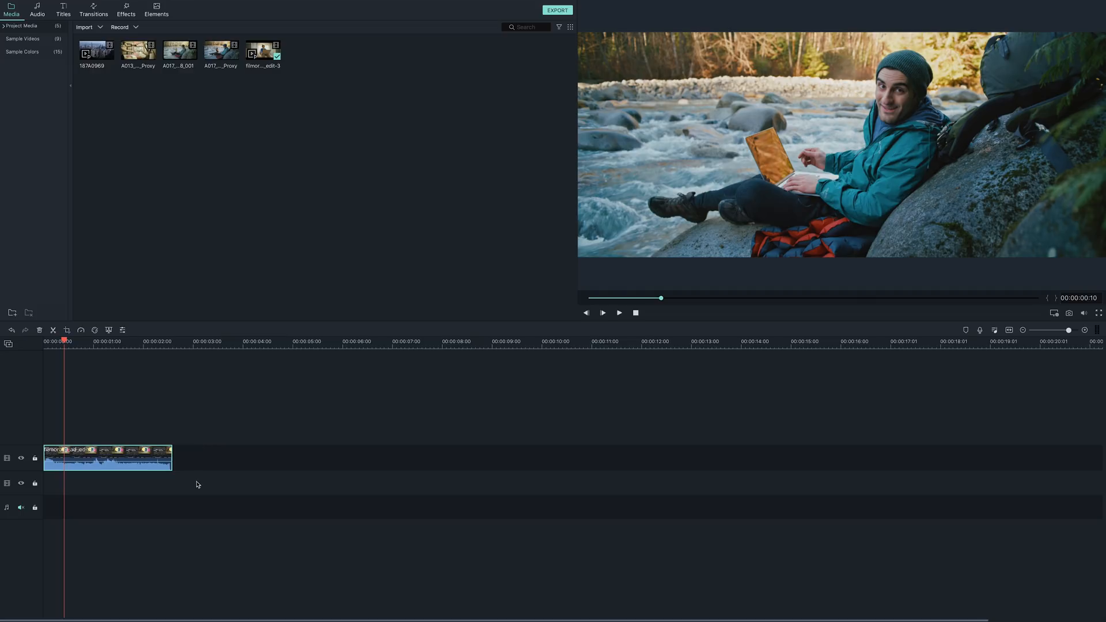
# Give the ad edit clip's audio a 0.12 s fade-in and a 0.25 s fade-out.
pyautogui.click(106, 459)
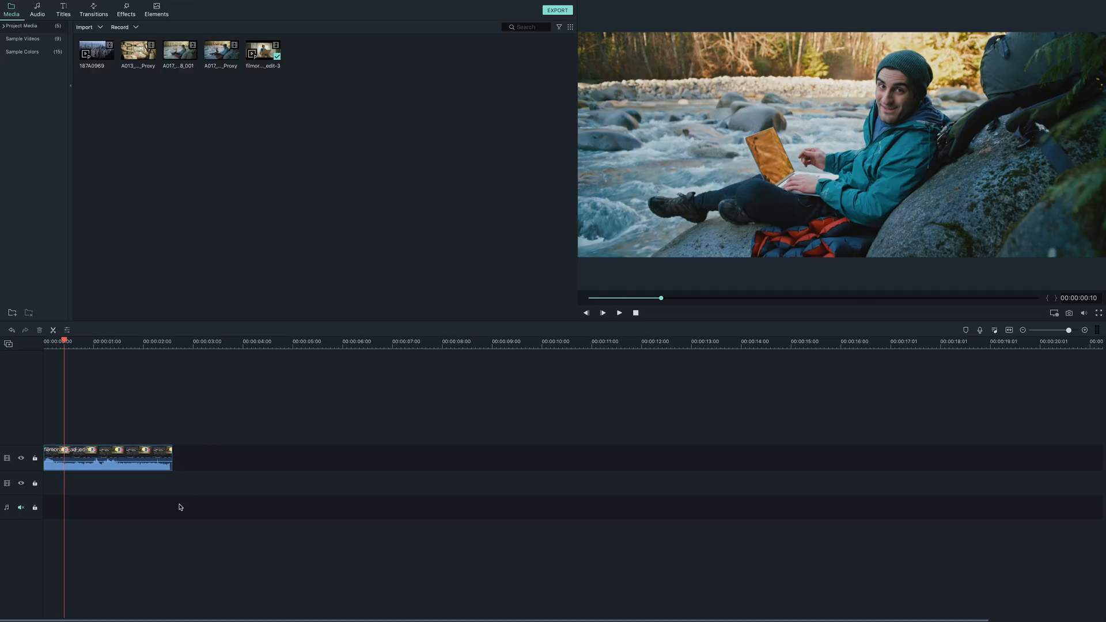
pyautogui.click(106, 458)
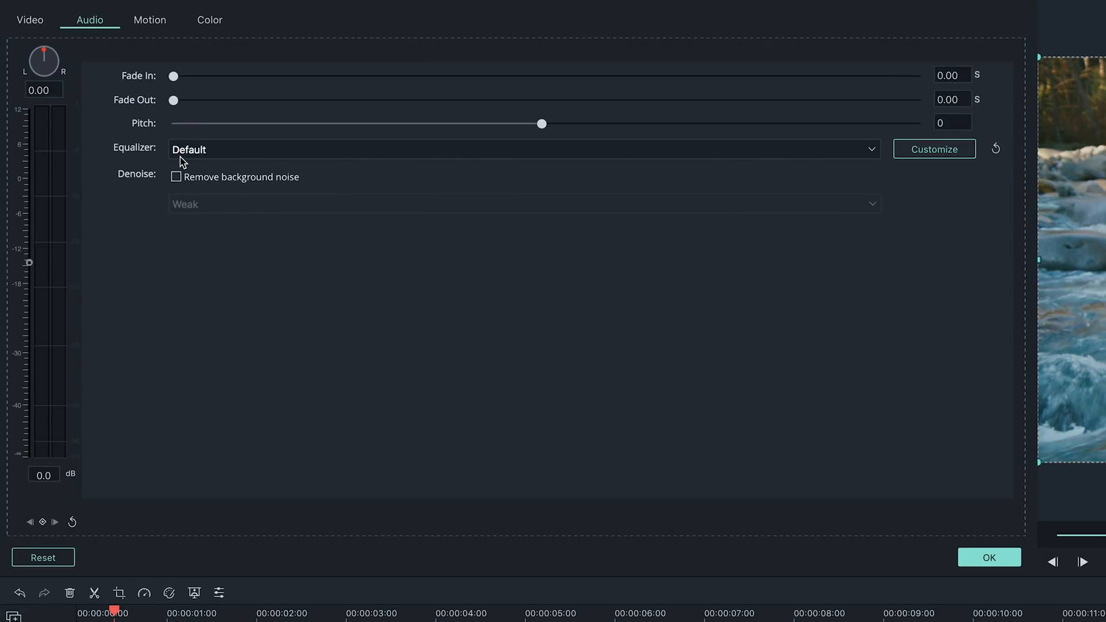
pyautogui.moveTo(173, 76); pyautogui.dragTo(182, 76)
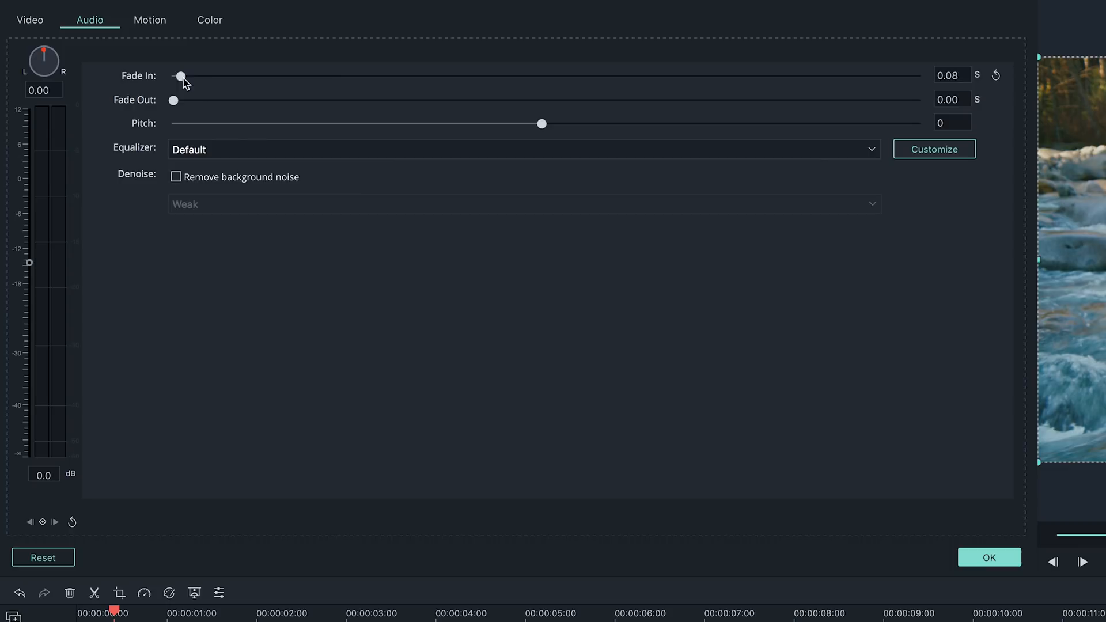
pyautogui.moveTo(174, 100); pyautogui.dragTo(281, 101)
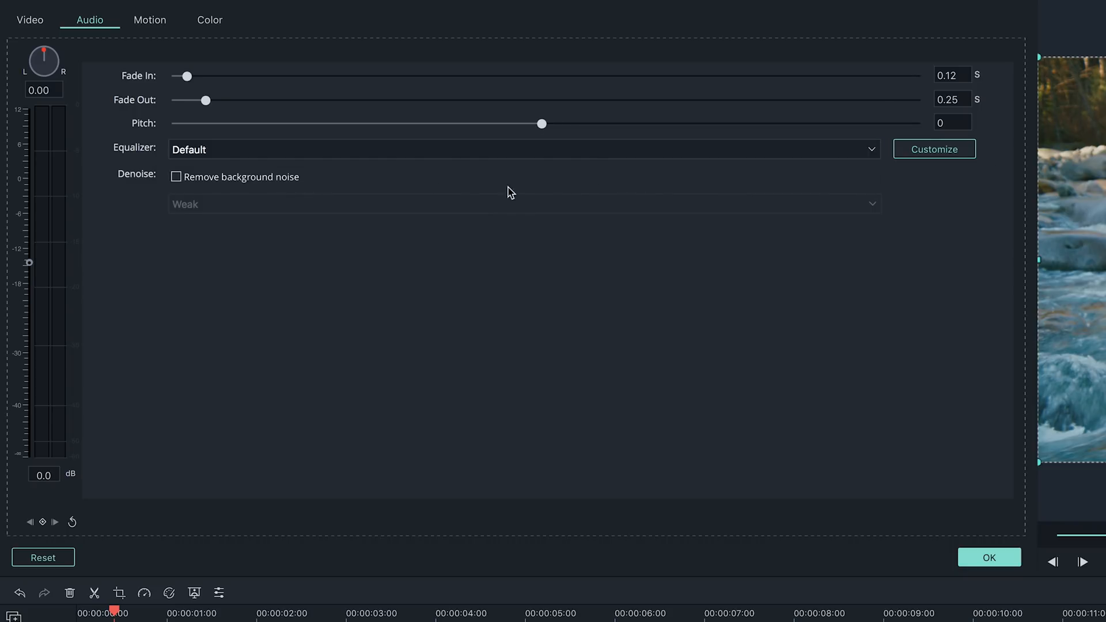
# Enable background-noise removal on the clip at Mid strength.
pyautogui.click(175, 177)
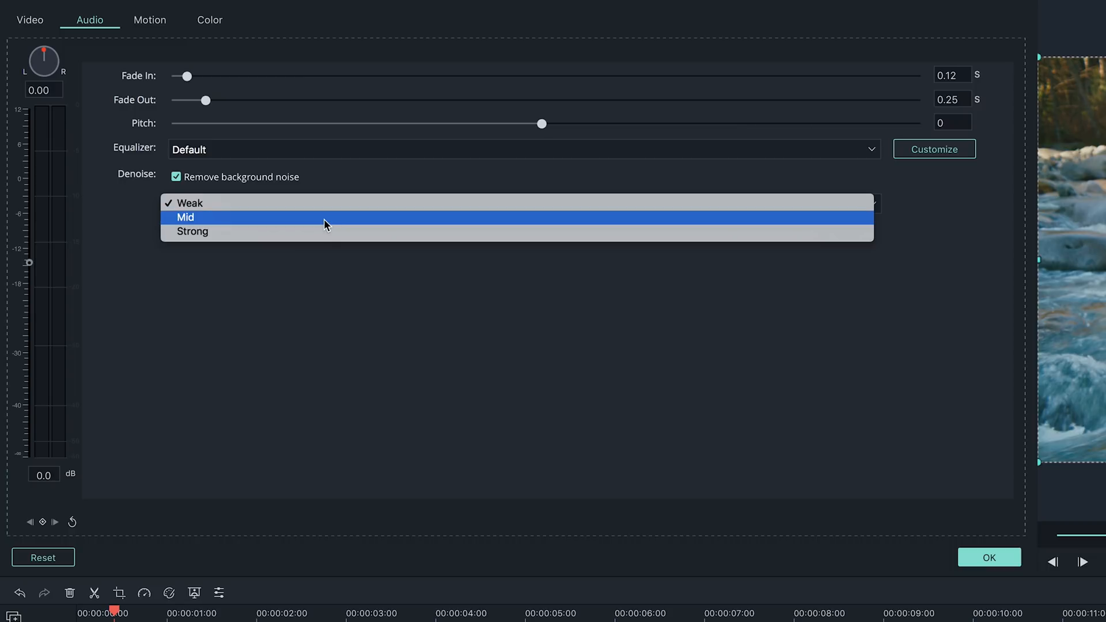
pyautogui.click(185, 217)
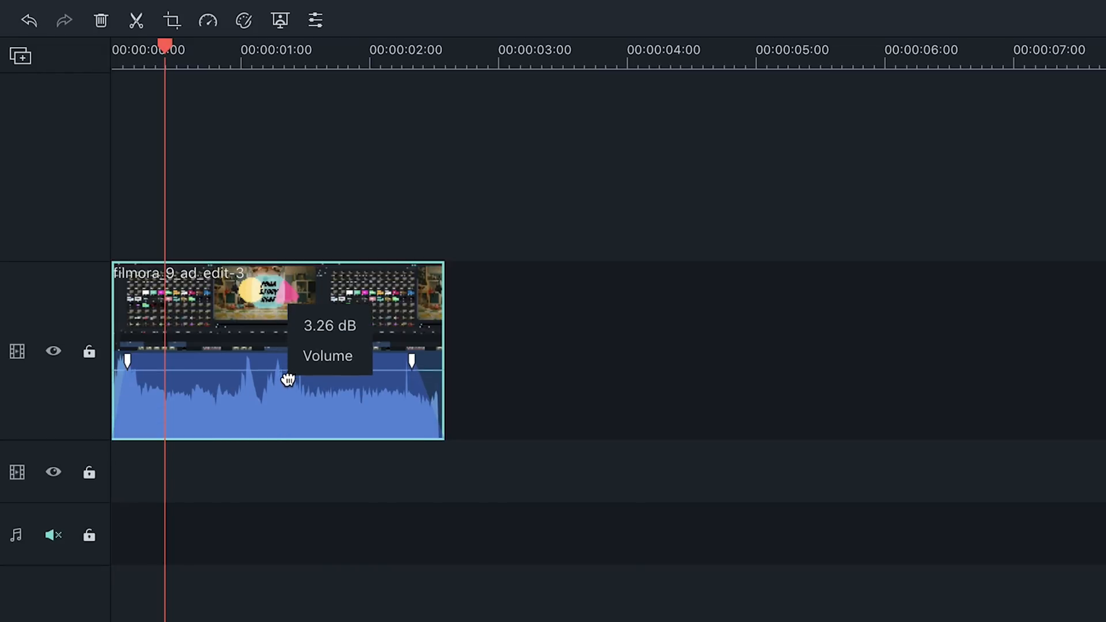
# Lower the clip's volume line to about -1.44 dB and add volume keyframes near its start.
pyautogui.moveTo(288, 378); pyautogui.dragTo(288, 387)
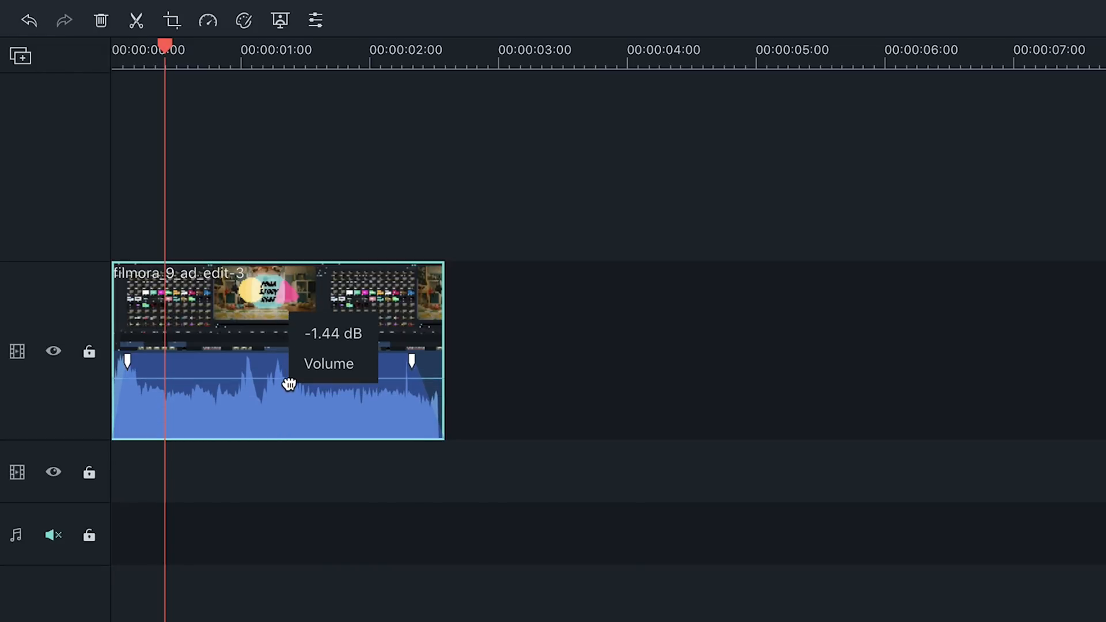
pyautogui.moveTo(286, 374)
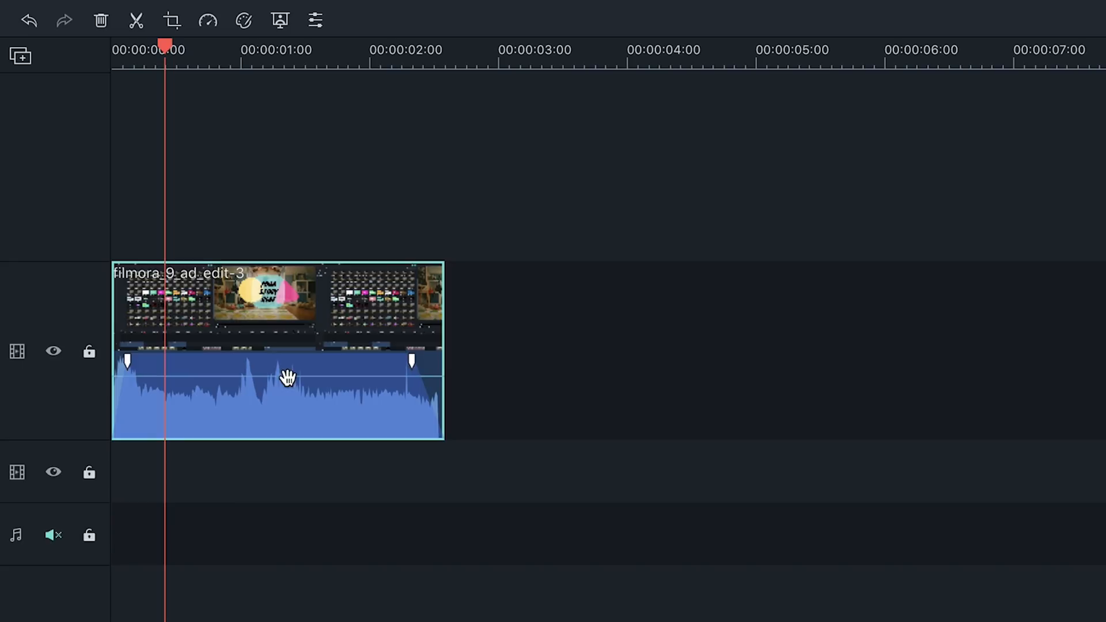
pyautogui.click(145, 49)
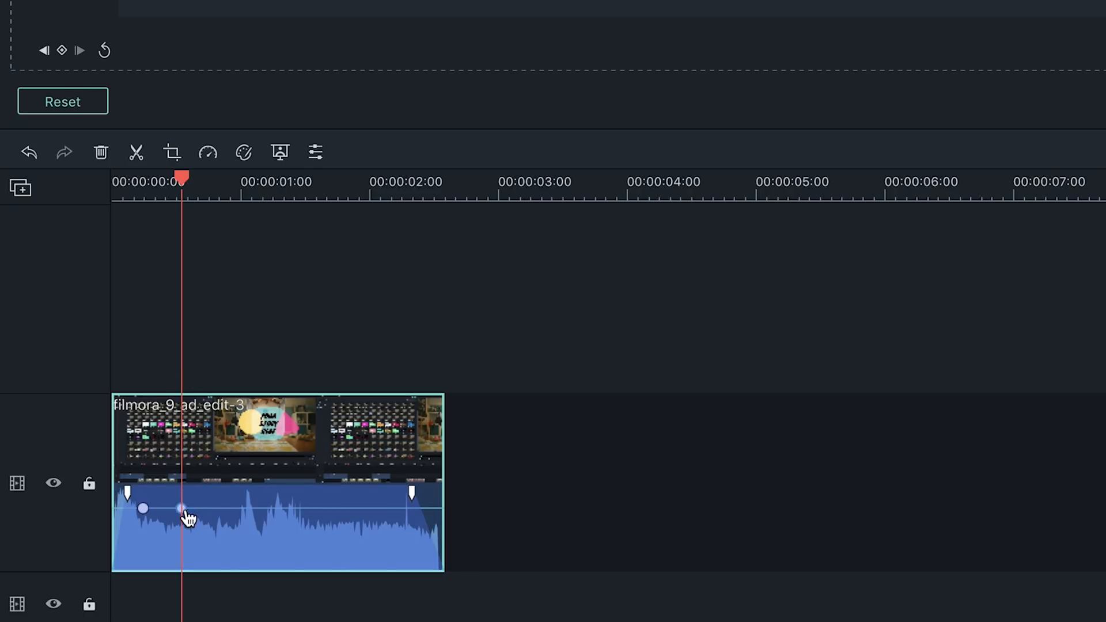
pyautogui.moveTo(183, 508); pyautogui.dragTo(193, 542)
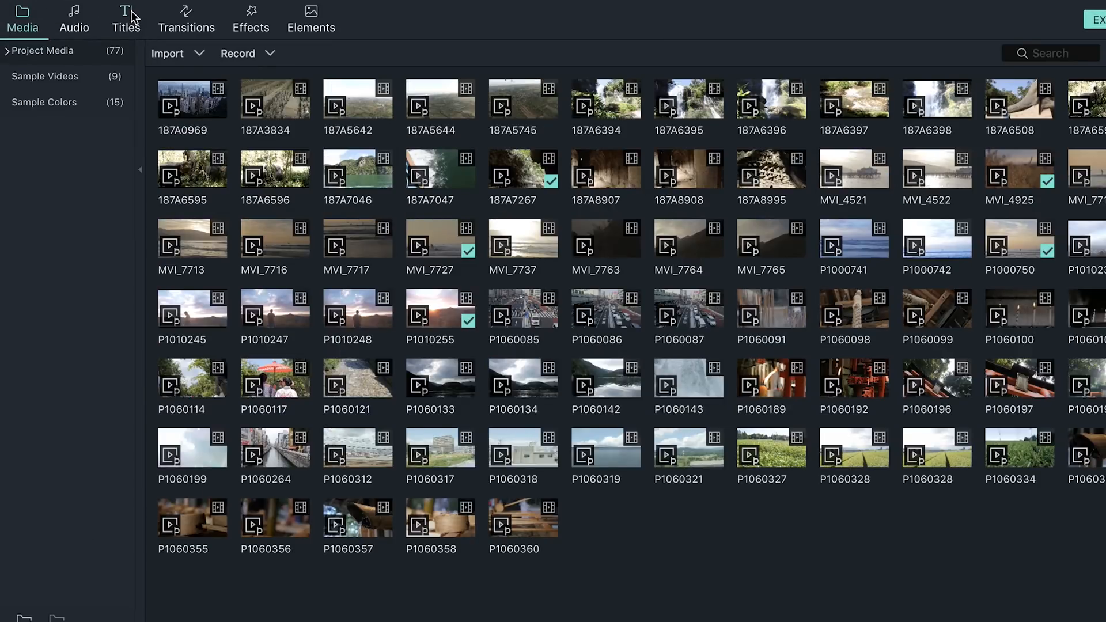
# Add the Title 10 template from the Titles library to the timeline.
pyautogui.click(125, 20)
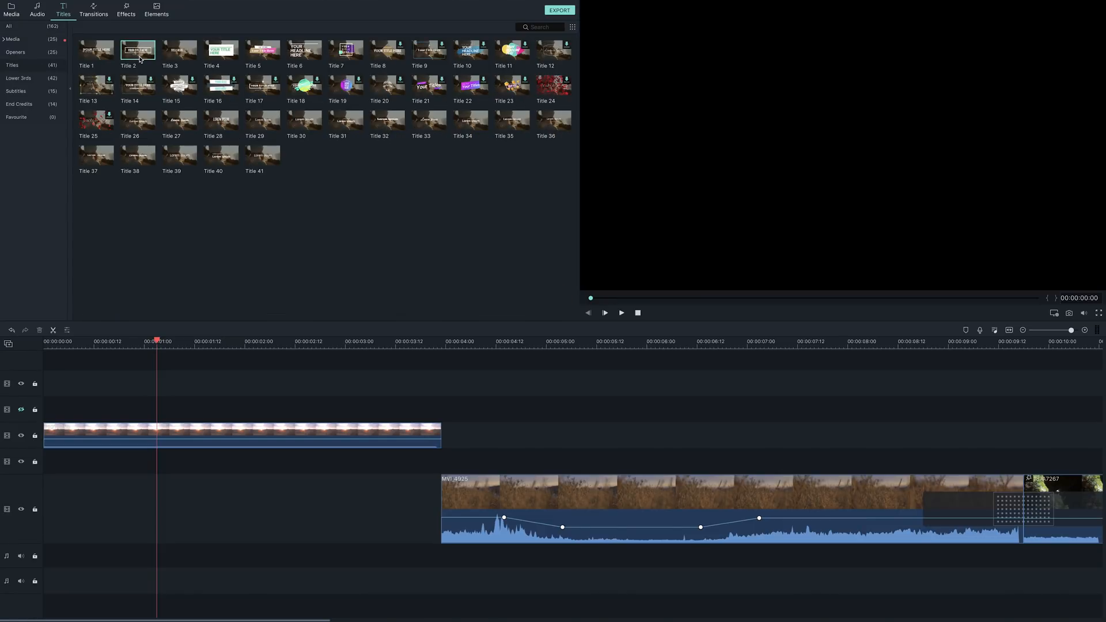
pyautogui.click(604, 312)
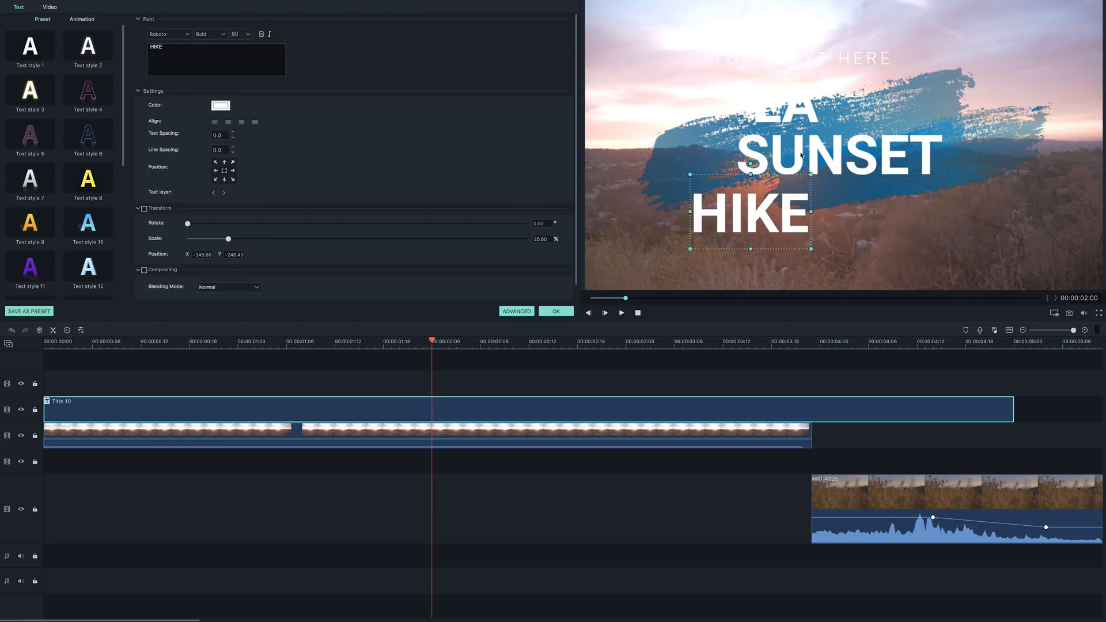
# Restyle the title's SUNSET and HIKE words, colouring HIKE yellow.
pyautogui.click(220, 104)
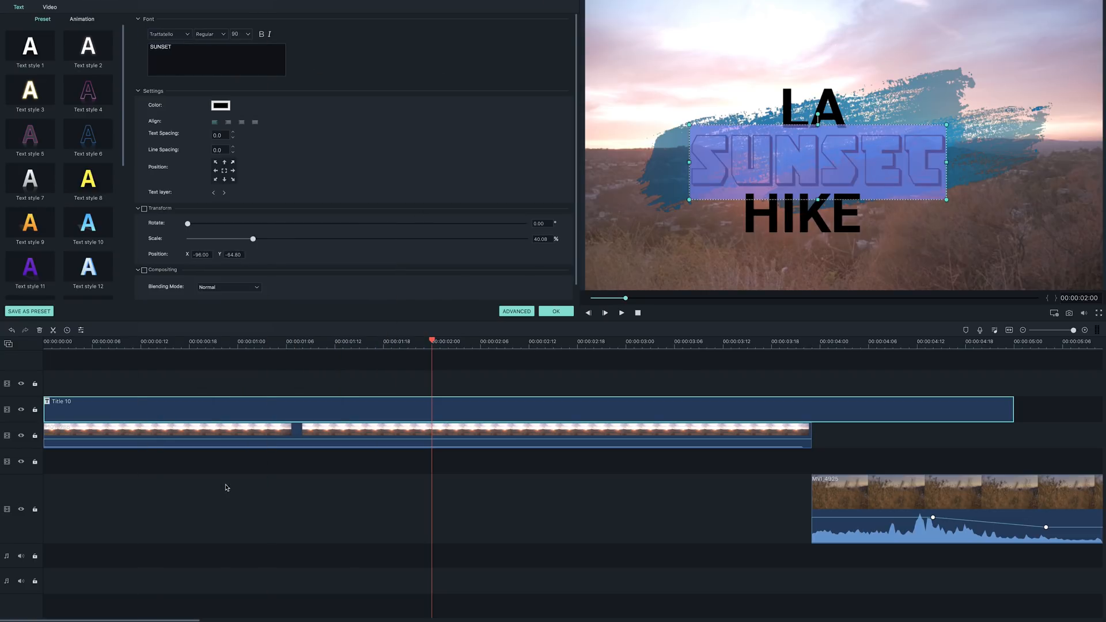
pyautogui.click(220, 105)
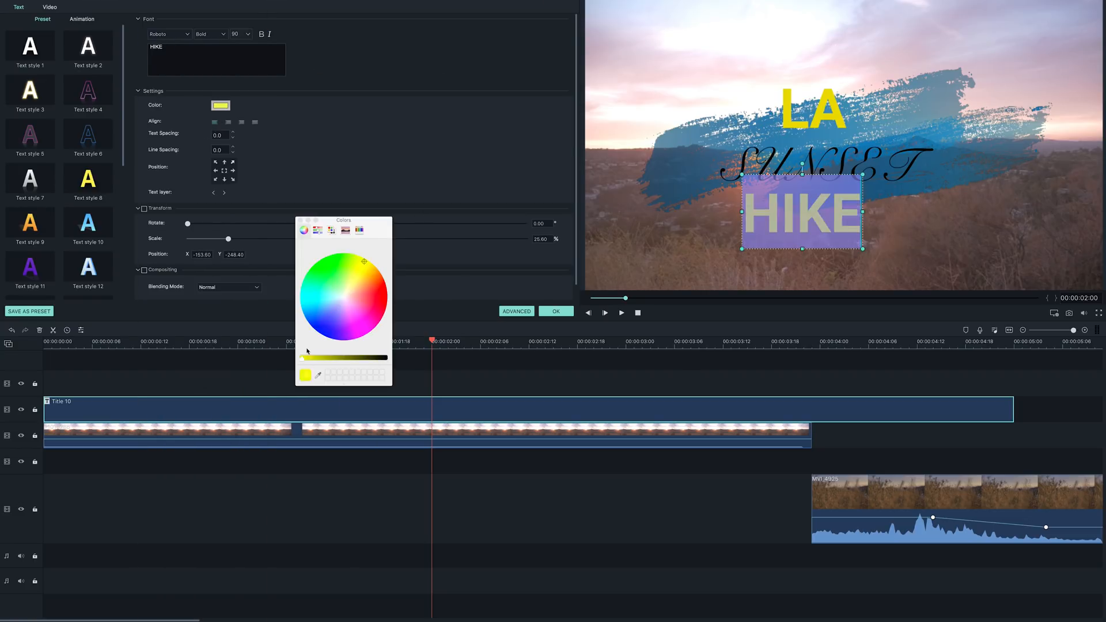
pyautogui.click(555, 311)
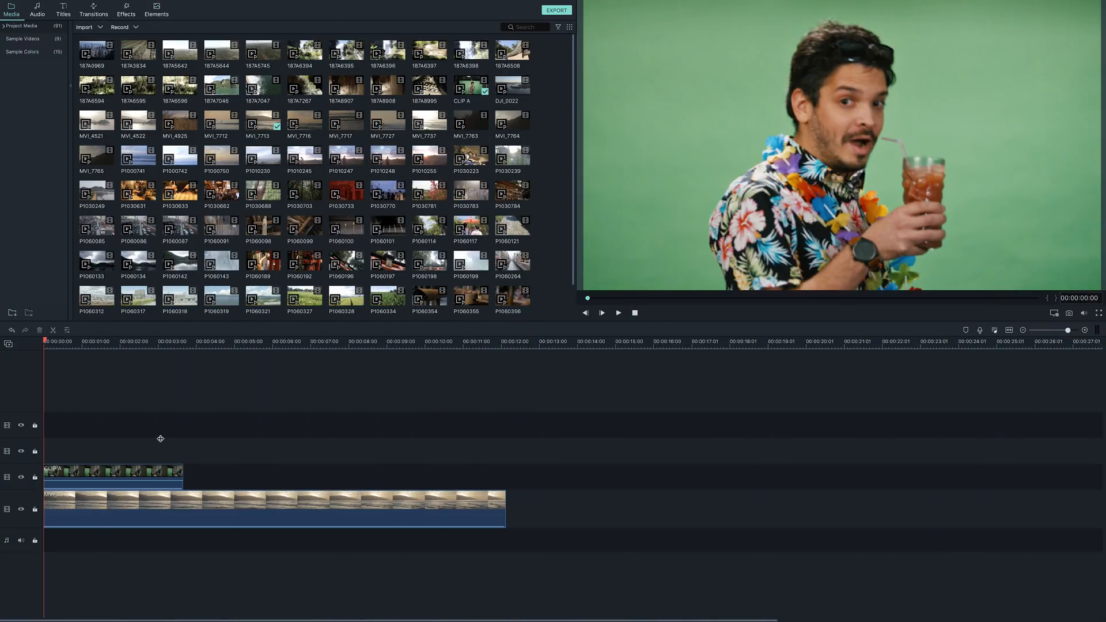
pyautogui.moveTo(131, 463)
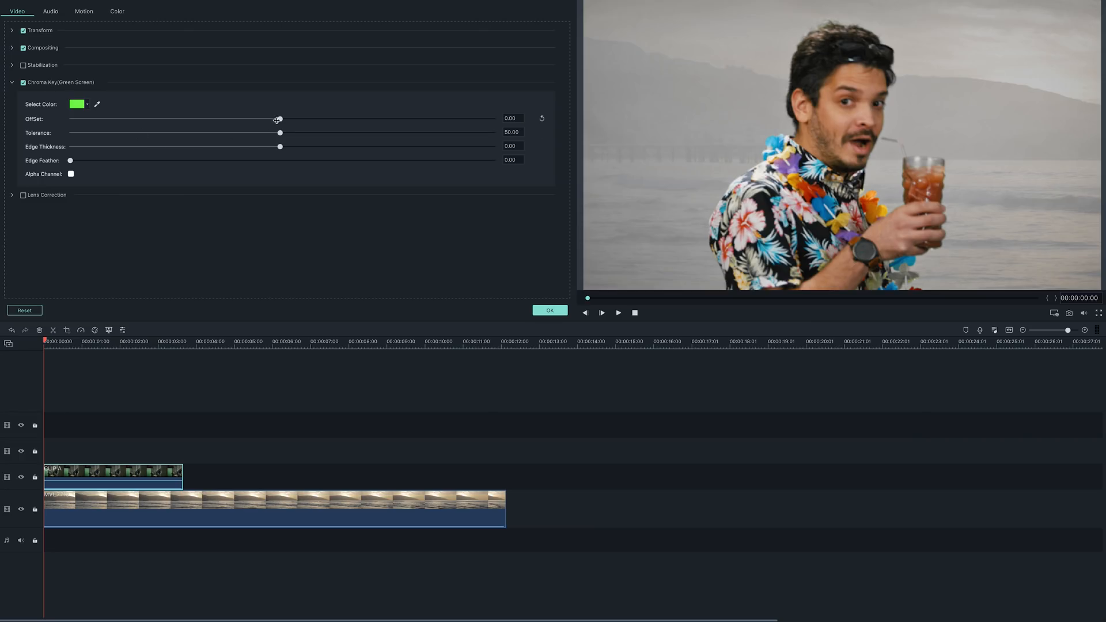
# Key out the green backdrop with Chroma Key offset 35 and confirm.
pyautogui.moveTo(278, 119); pyautogui.dragTo(318, 119)
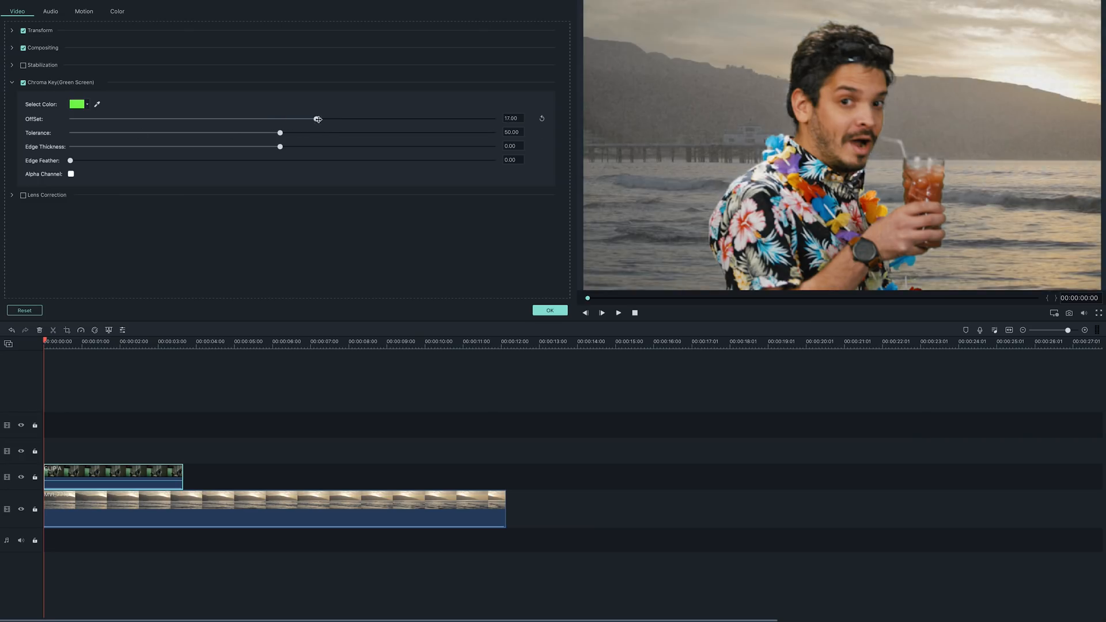
pyautogui.moveTo(318, 119); pyautogui.dragTo(354, 118)
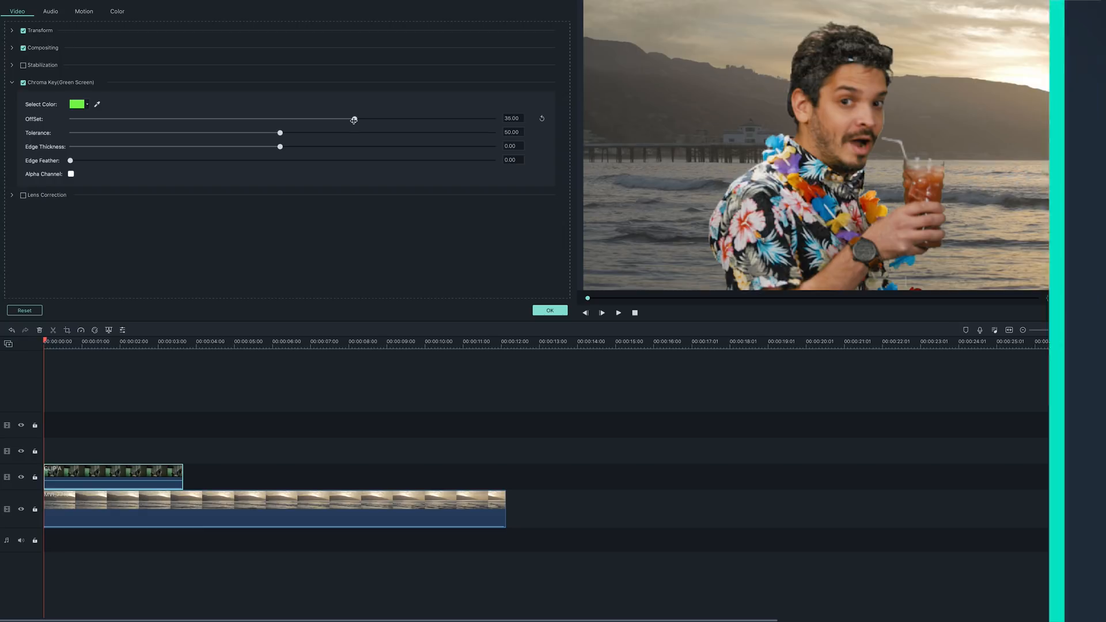
pyautogui.click(550, 310)
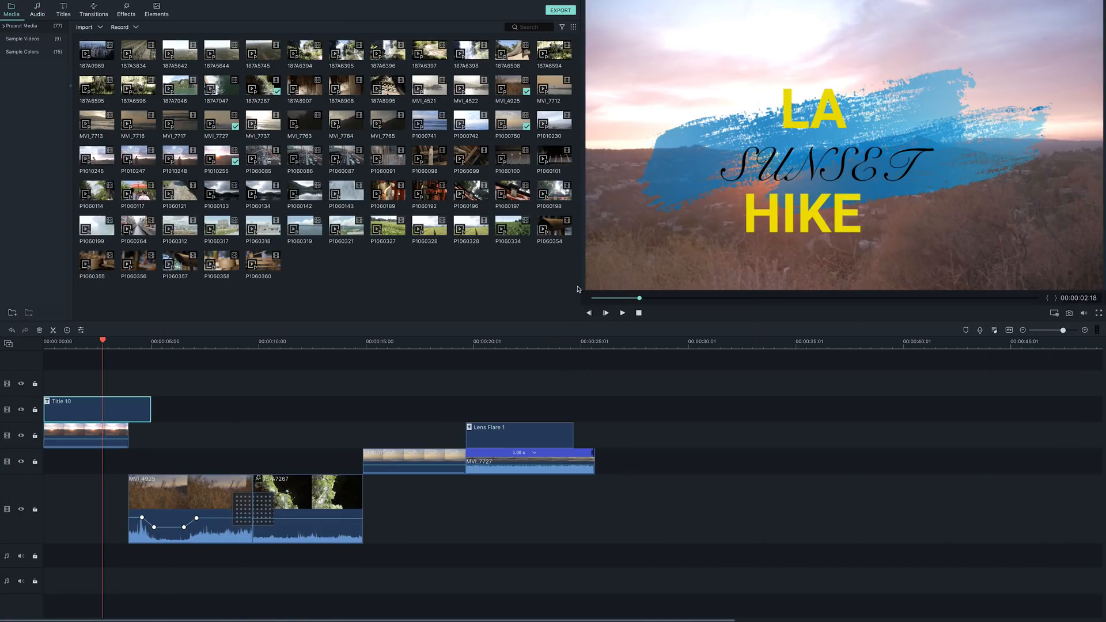
pyautogui.moveTo(560, 11)
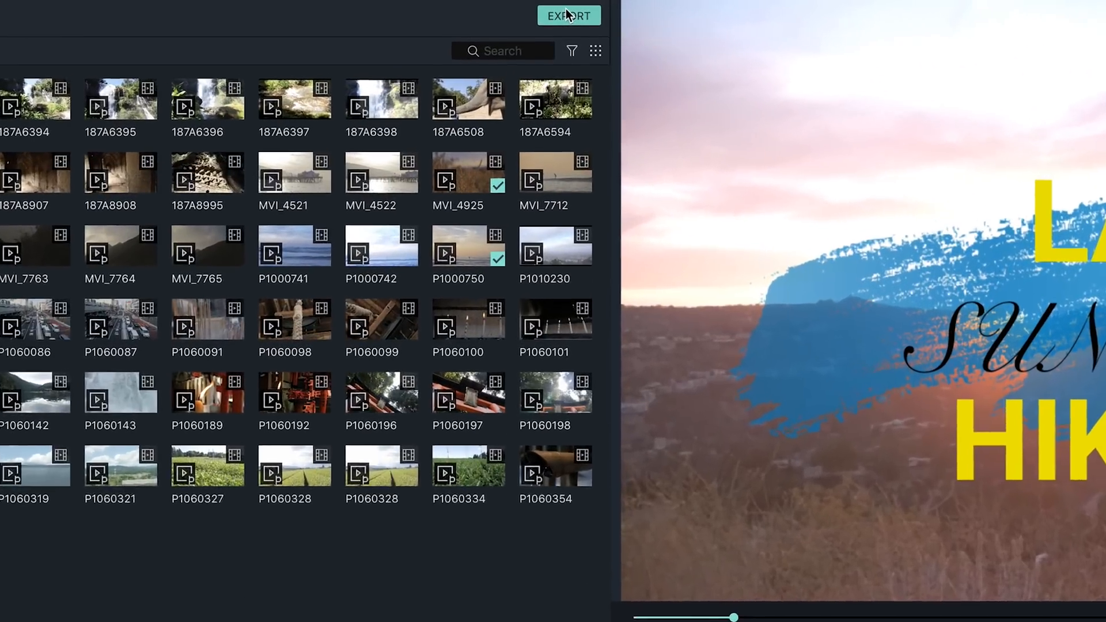
# Export the project as LAsunsethike.mp4 at 1920 x 1080 after reviewing YouTube and quality settings.
pyautogui.click(568, 15)
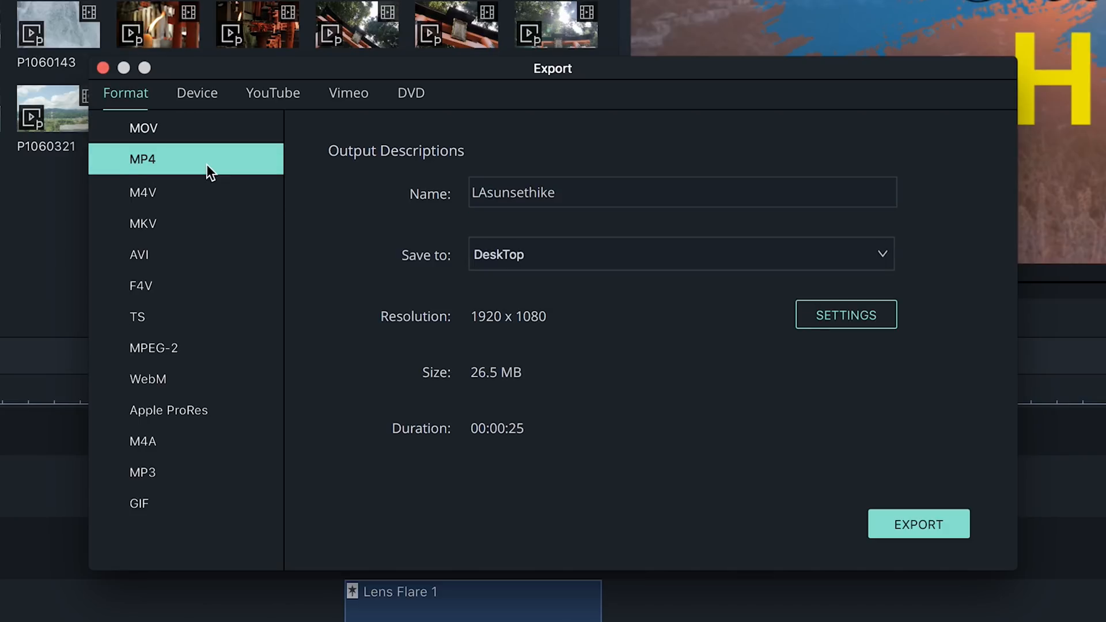
pyautogui.moveTo(200, 104)
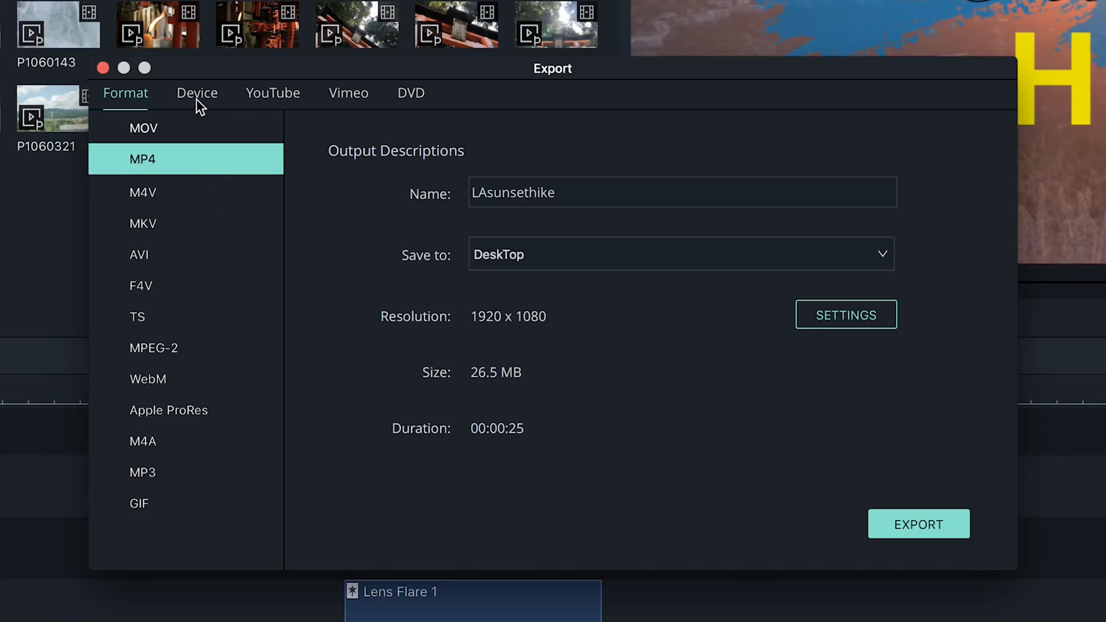
pyautogui.click(272, 93)
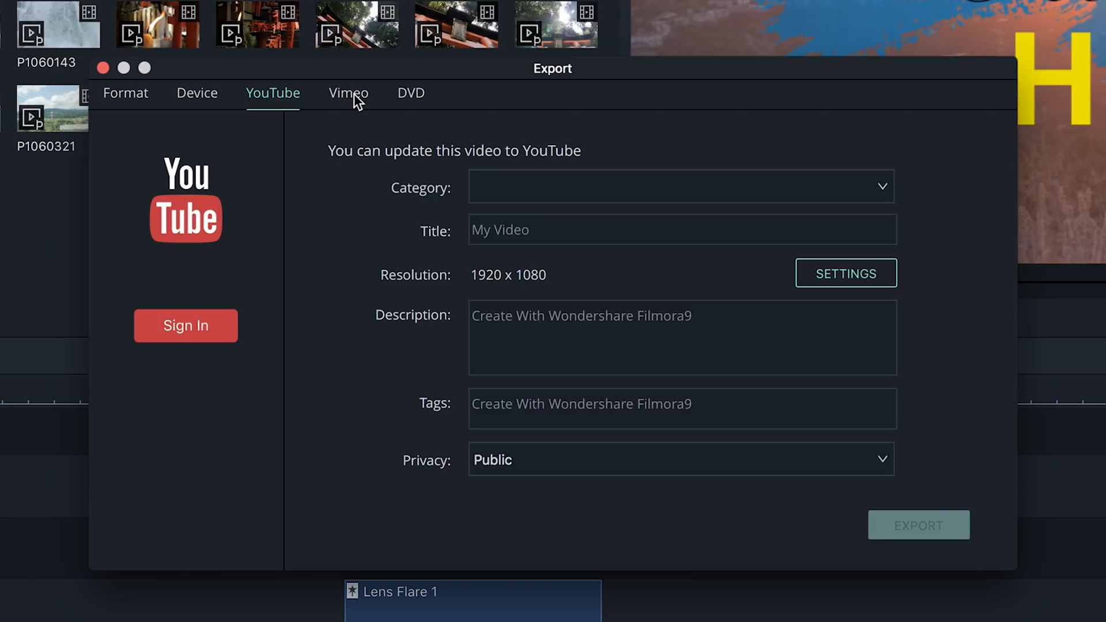
pyautogui.moveTo(886, 196)
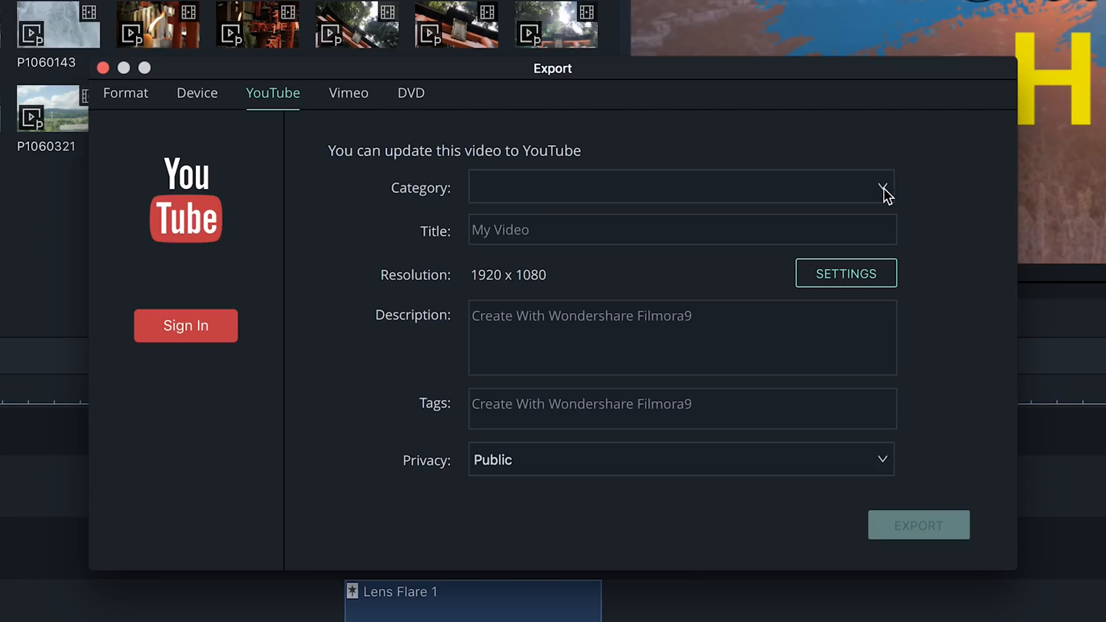
pyautogui.click(846, 273)
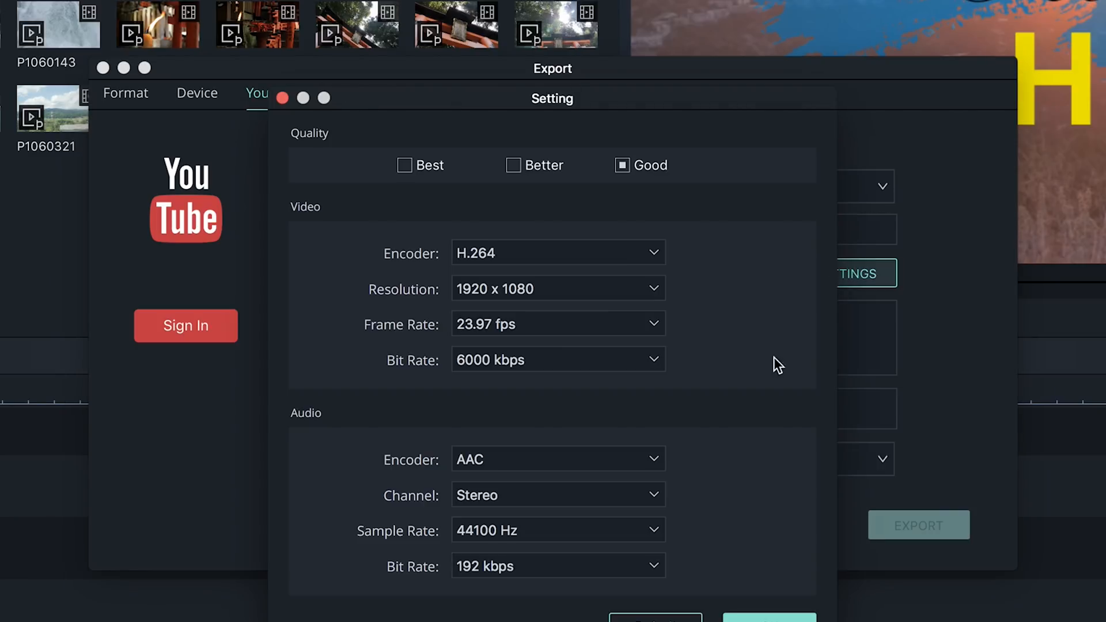
pyautogui.click(126, 93)
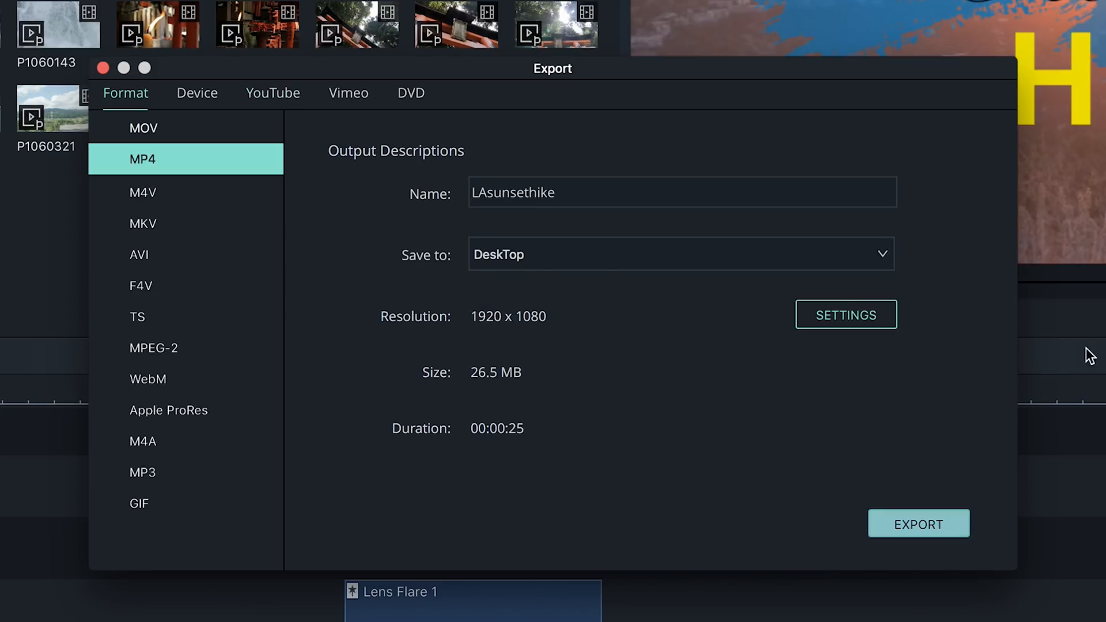
pyautogui.click(919, 523)
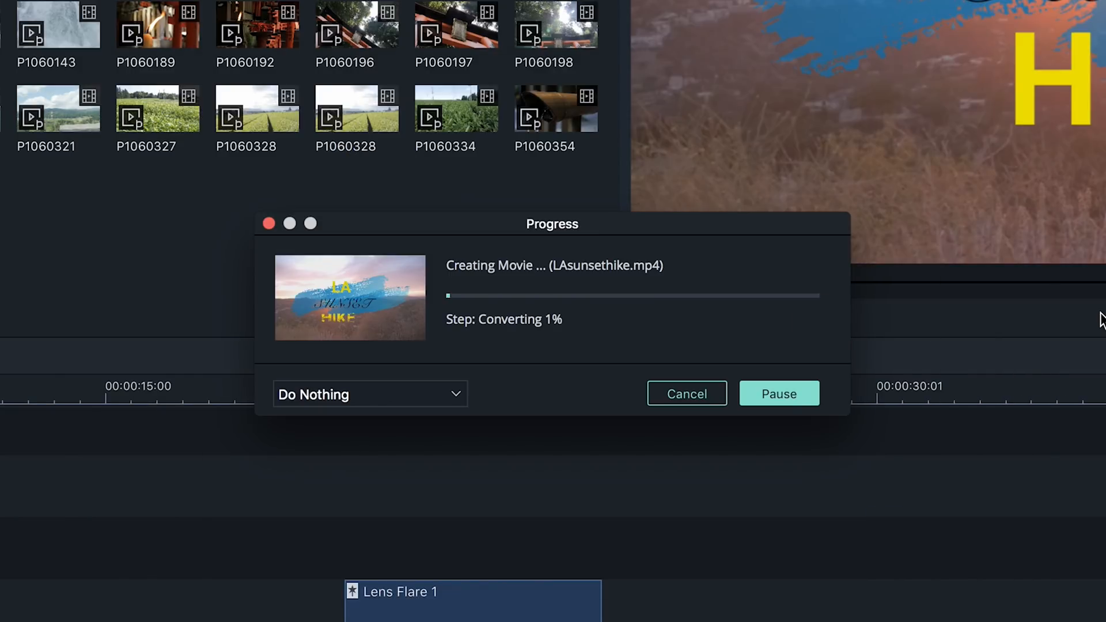